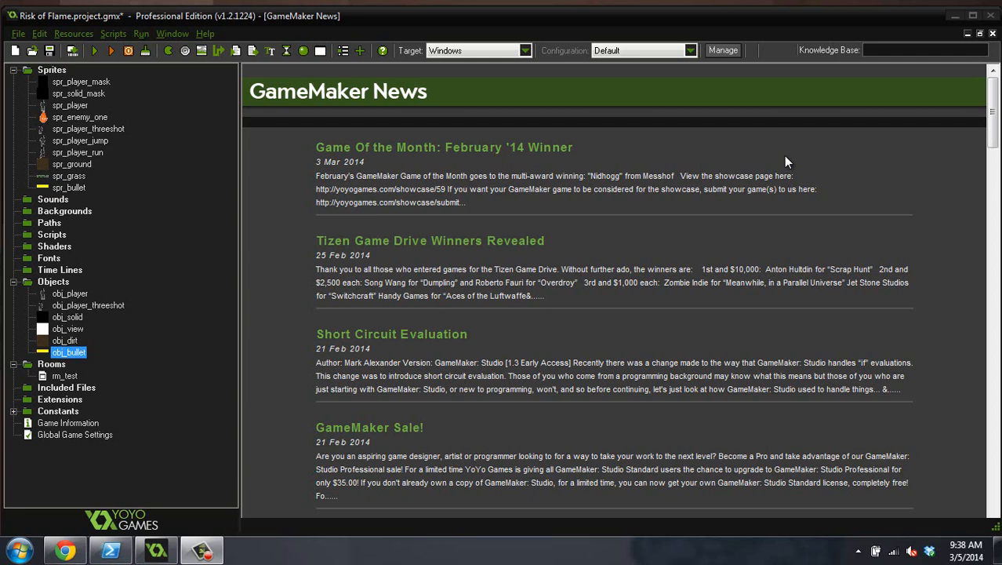
{"action": "mouse_move", "coordinate": [266, 100]}
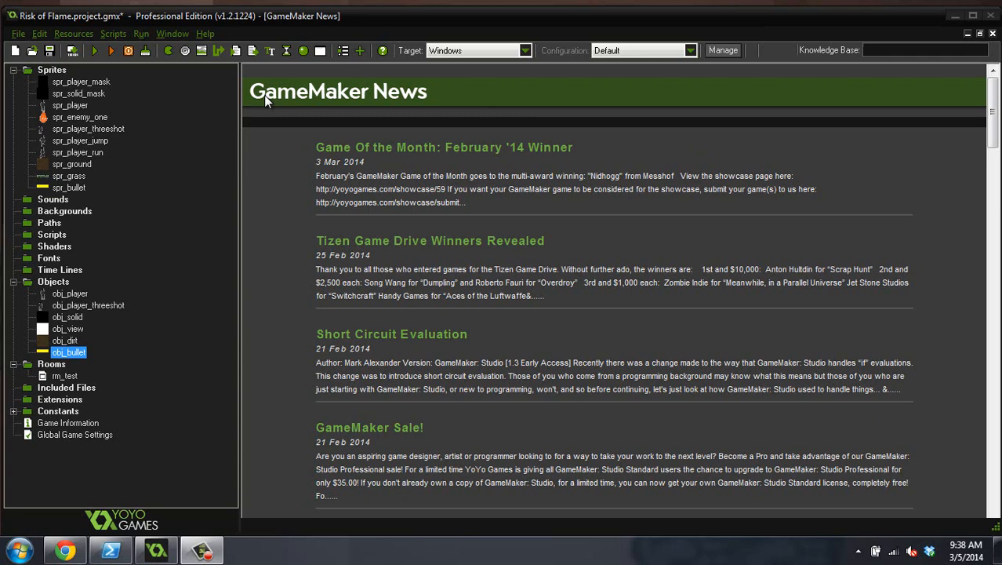
Step: View spr_enemy_one's sprite properties unchanged, then collapse the Sprites group
{"action": "left_click", "coordinate": [79, 117]}
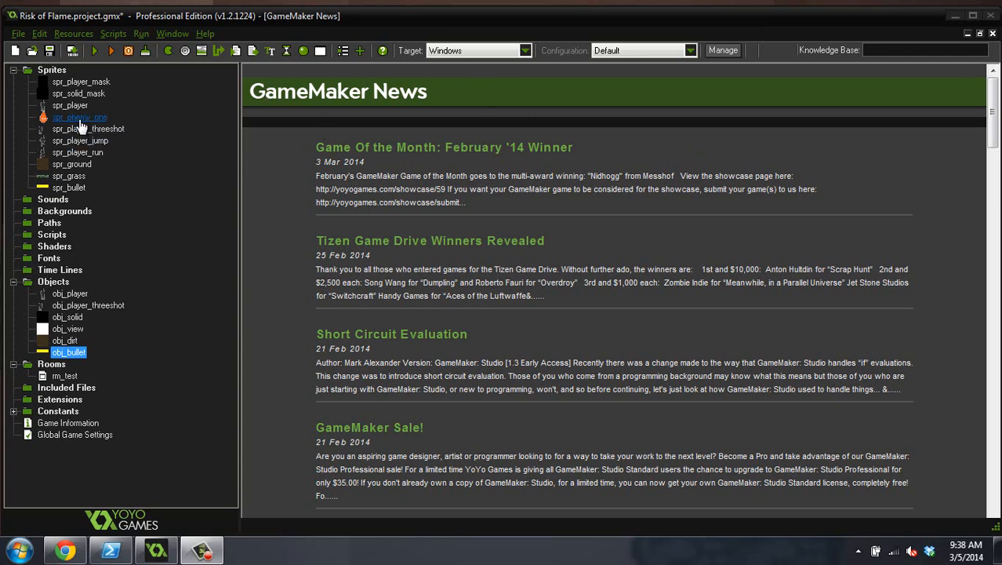
{"action": "double_click", "coordinate": [79, 116]}
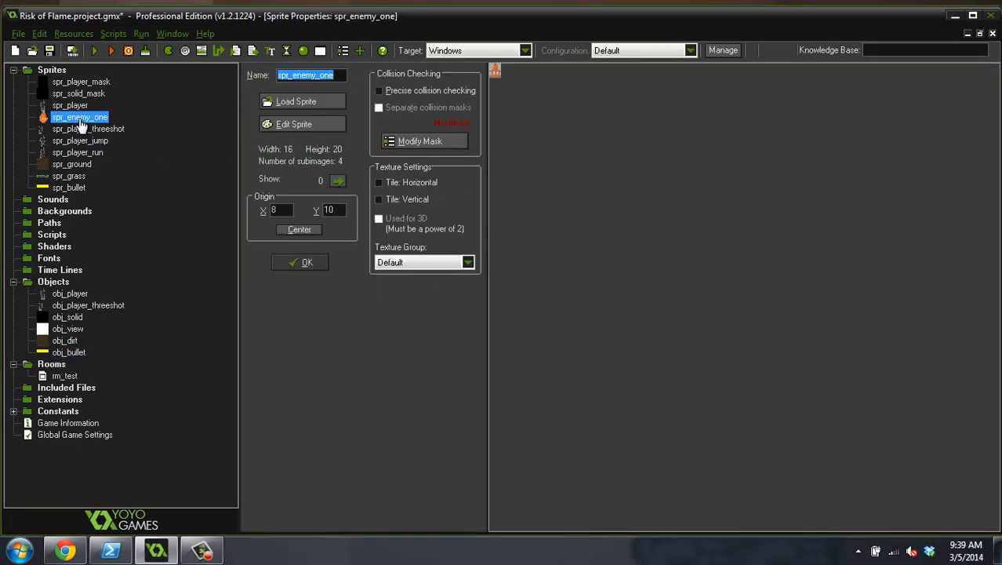
{"action": "left_click", "coordinate": [302, 262]}
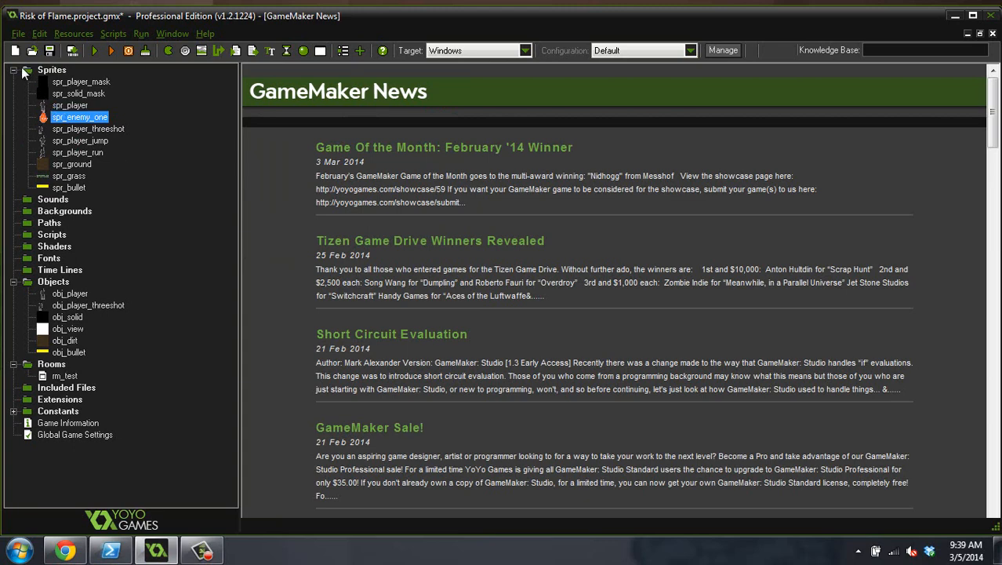
{"action": "left_click", "coordinate": [14, 70]}
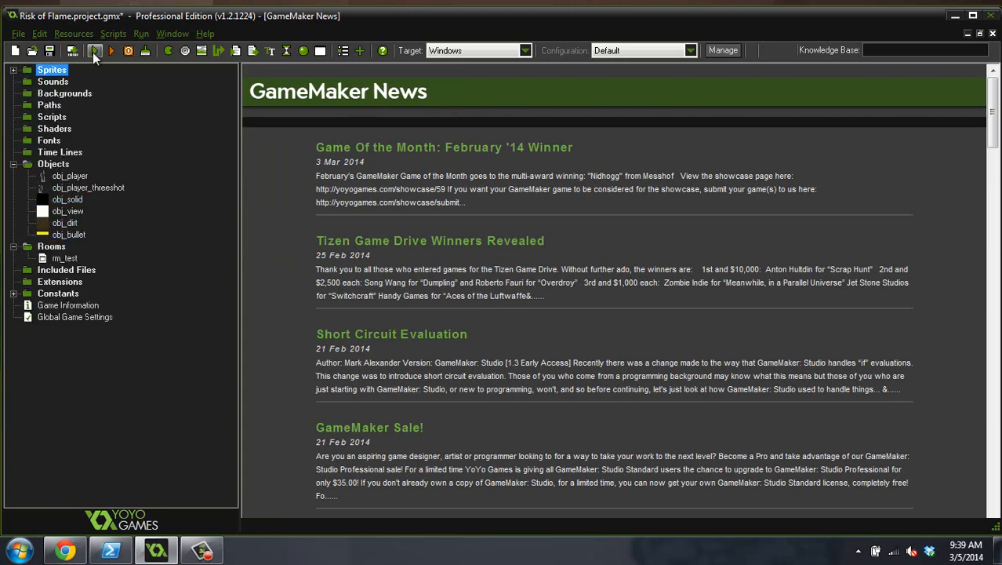
Step: Run the Risk of Flame build to test it, then close the game window
{"action": "left_click", "coordinate": [94, 51]}
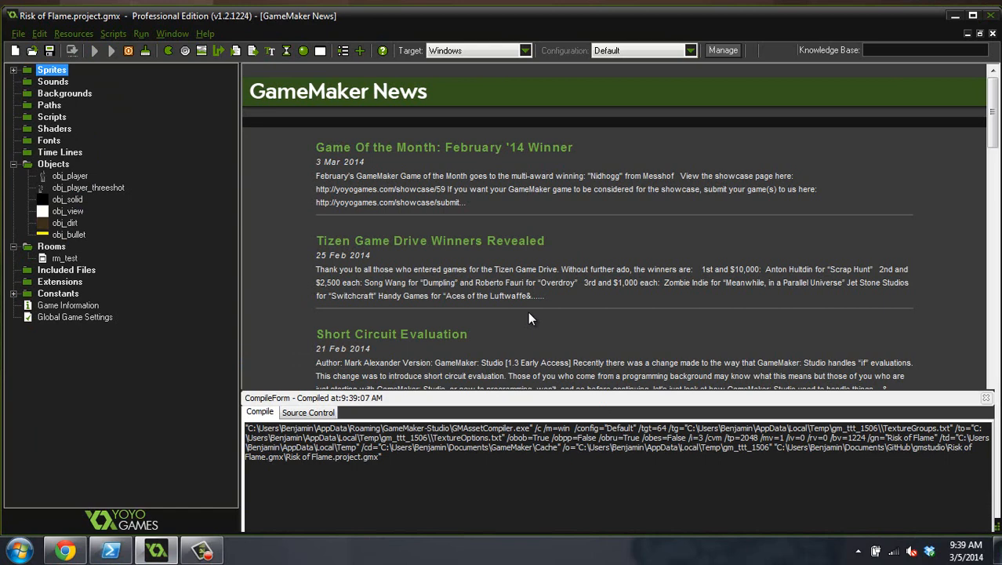
{"action": "left_click", "coordinate": [94, 50]}
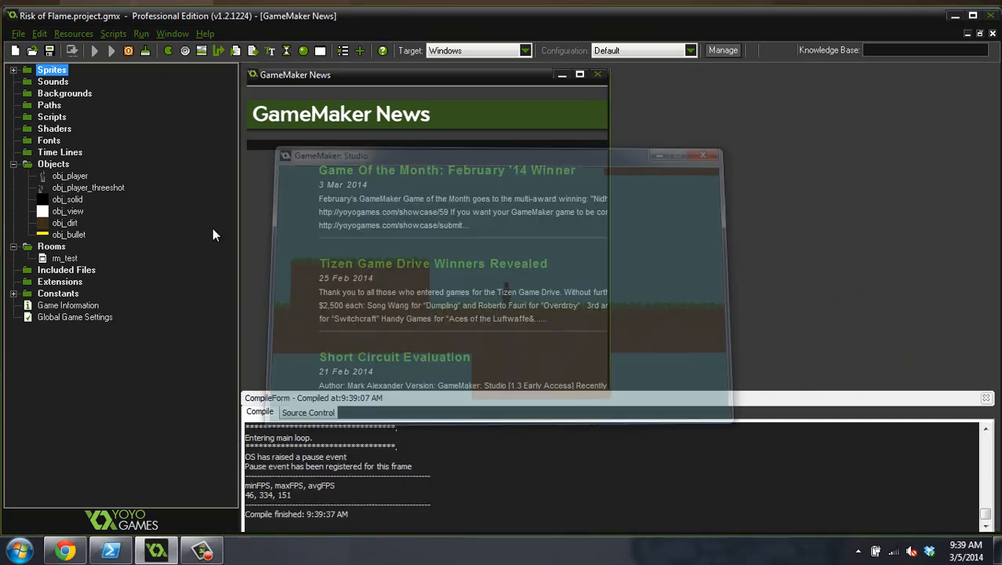
Step: Open obj_player's Step event code showing its gravity and jumping logic
{"action": "double_click", "coordinate": [69, 175]}
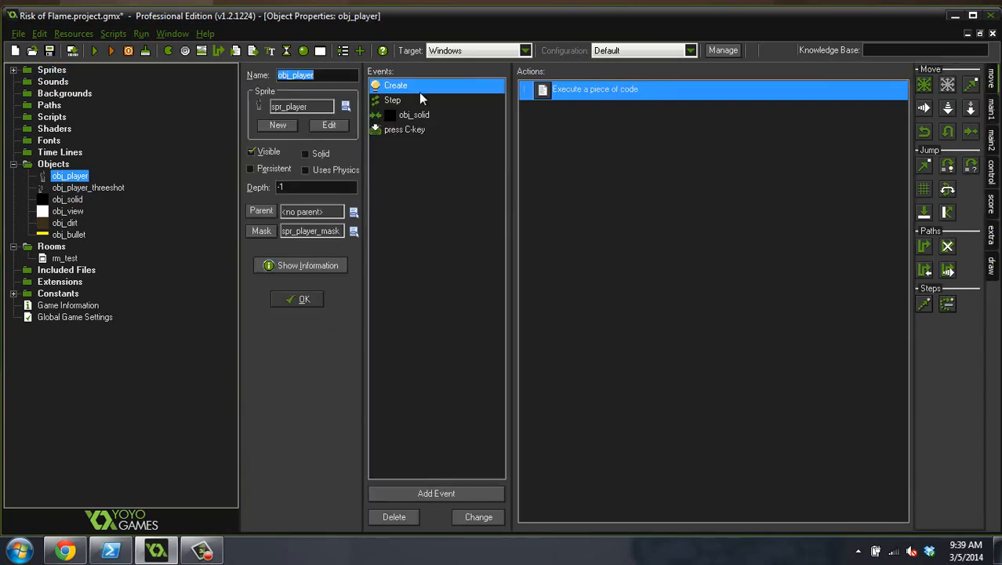
{"action": "left_click", "coordinate": [392, 99]}
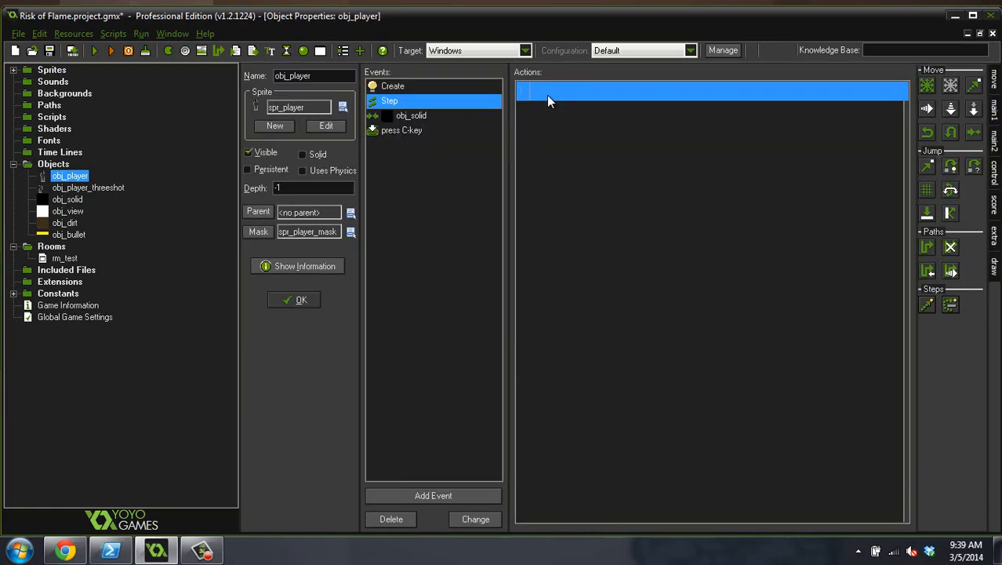
{"action": "double_click", "coordinate": [549, 91]}
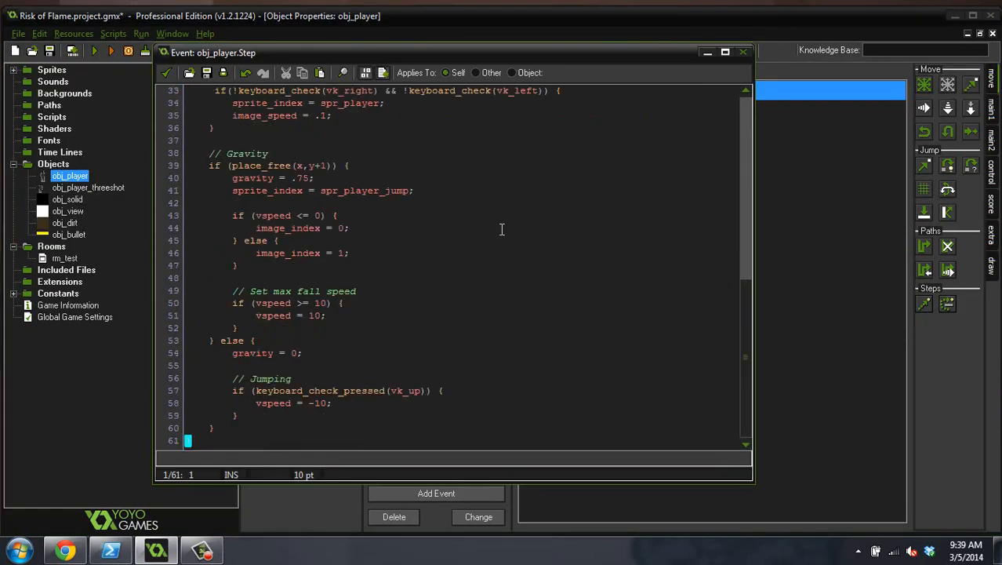
{"action": "mouse_move", "coordinate": [474, 258]}
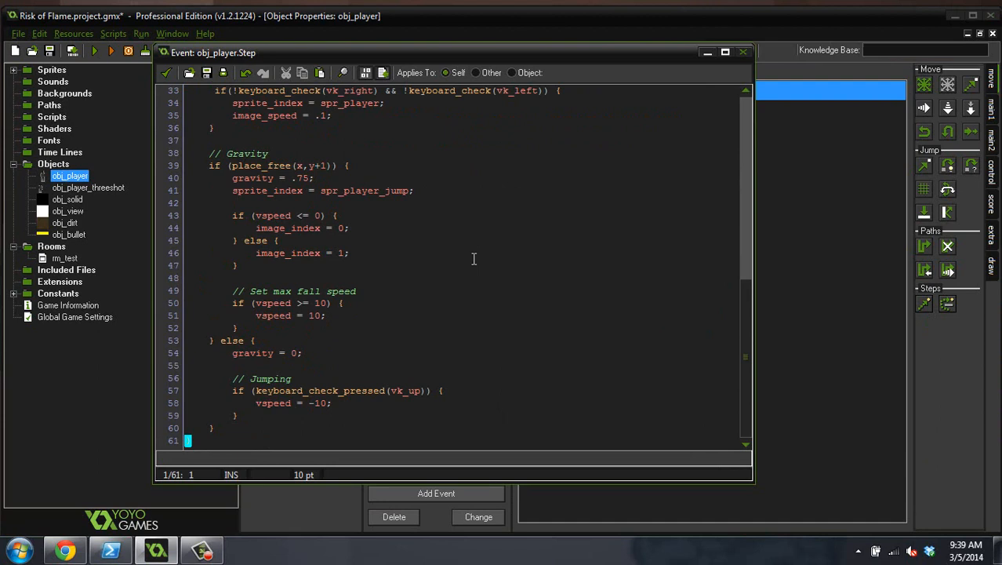
{"action": "mouse_move", "coordinate": [233, 431]}
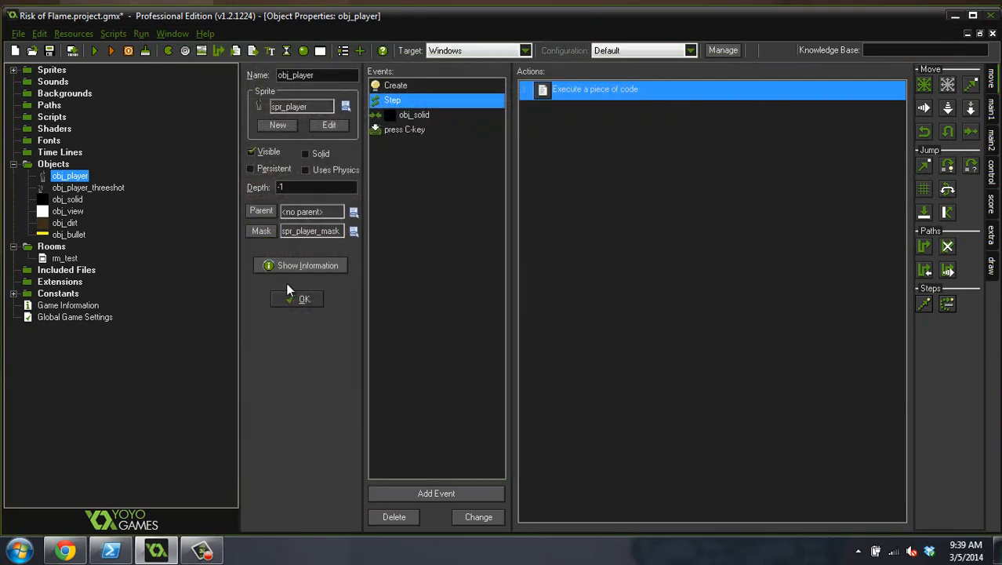
Step: Trim obj_player_threeshot's Step code to gravity and max fall speed only, and accept it
{"action": "left_click", "coordinate": [88, 188]}
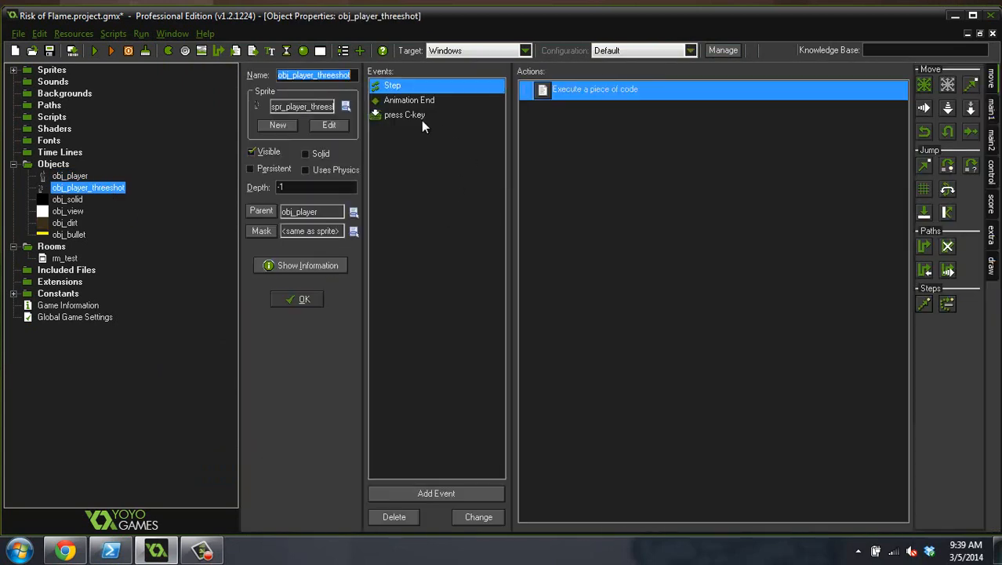
{"action": "left_click", "coordinate": [297, 299]}
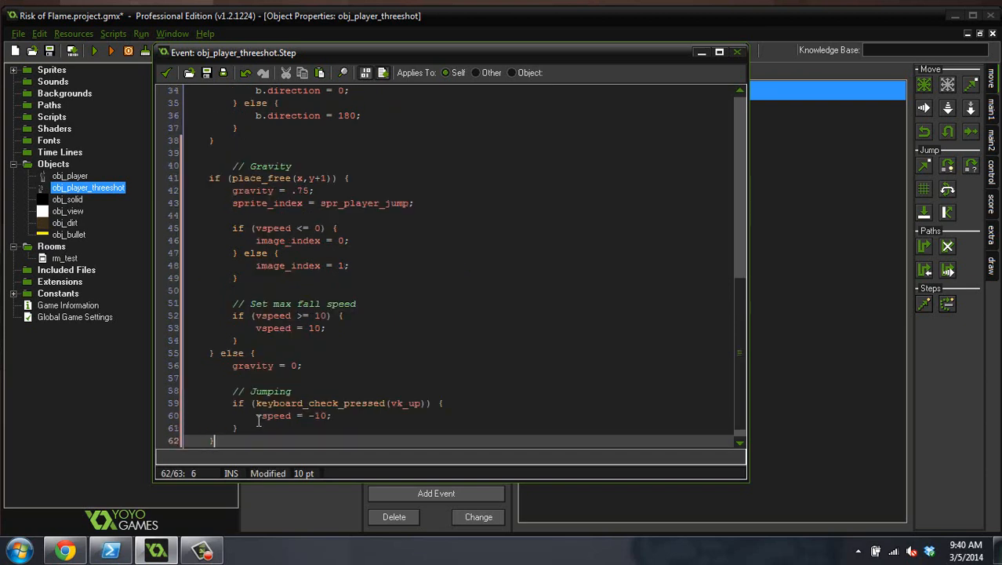
{"action": "scroll", "scroll_direction": "down", "scroll_amount": 3}
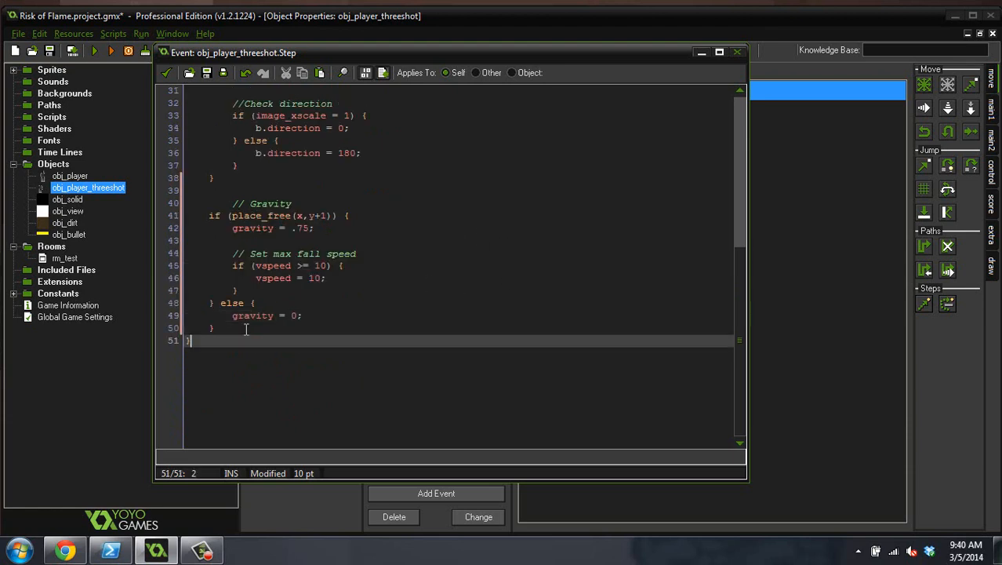
{"action": "left_click", "coordinate": [325, 277]}
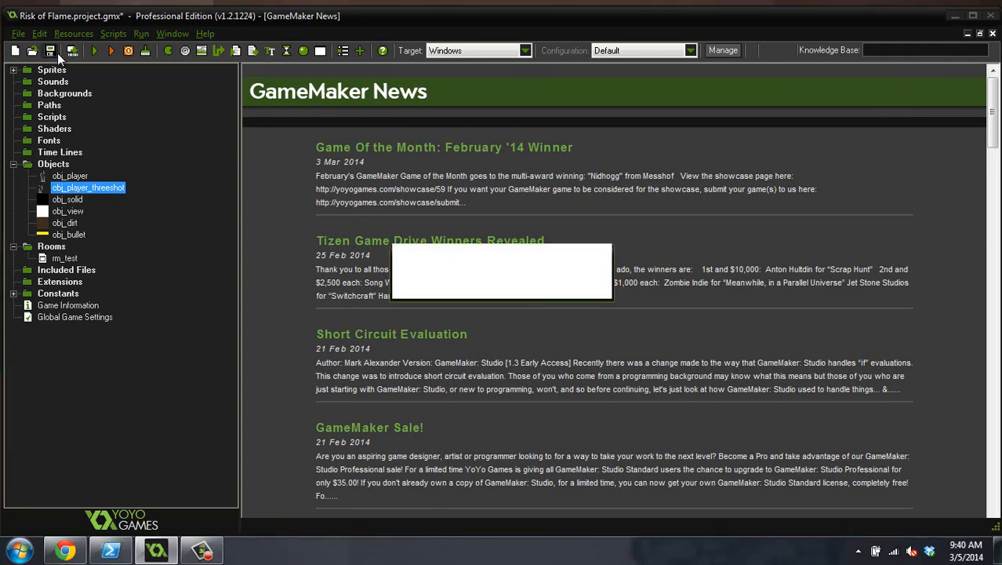
Step: Save the project and expand the Sprites group again
{"action": "left_click", "coordinate": [94, 50]}
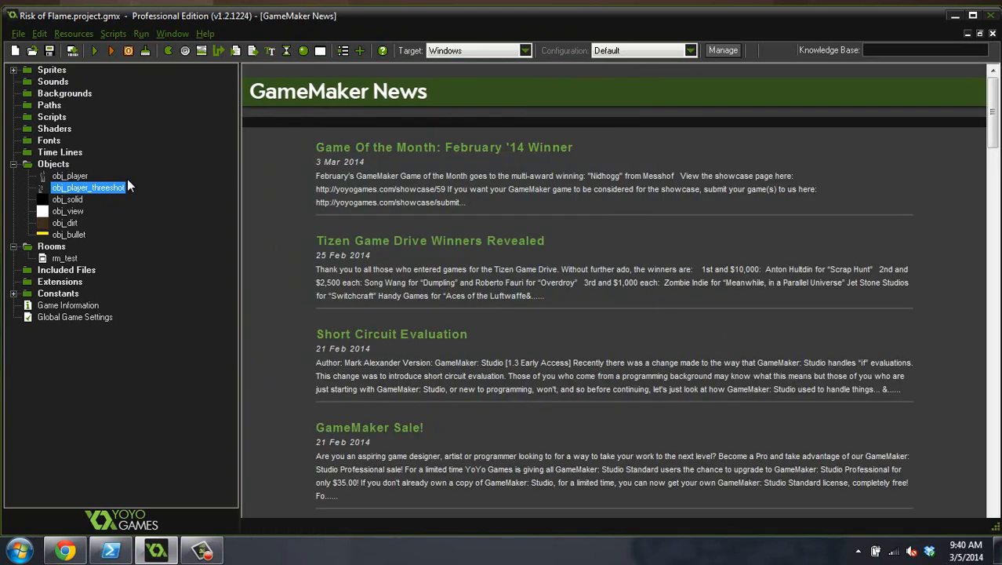
{"action": "mouse_move", "coordinate": [96, 196]}
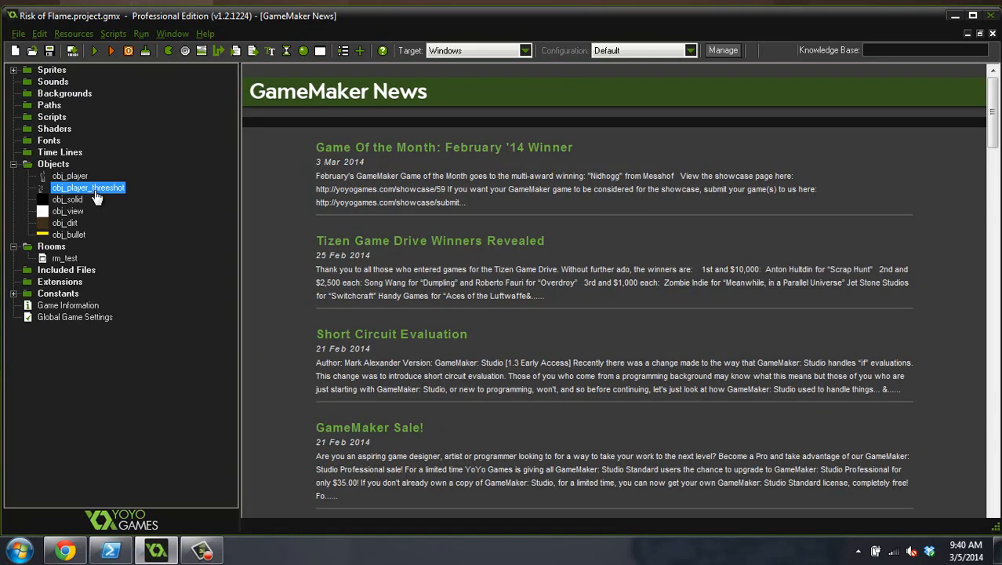
{"action": "mouse_move", "coordinate": [84, 204]}
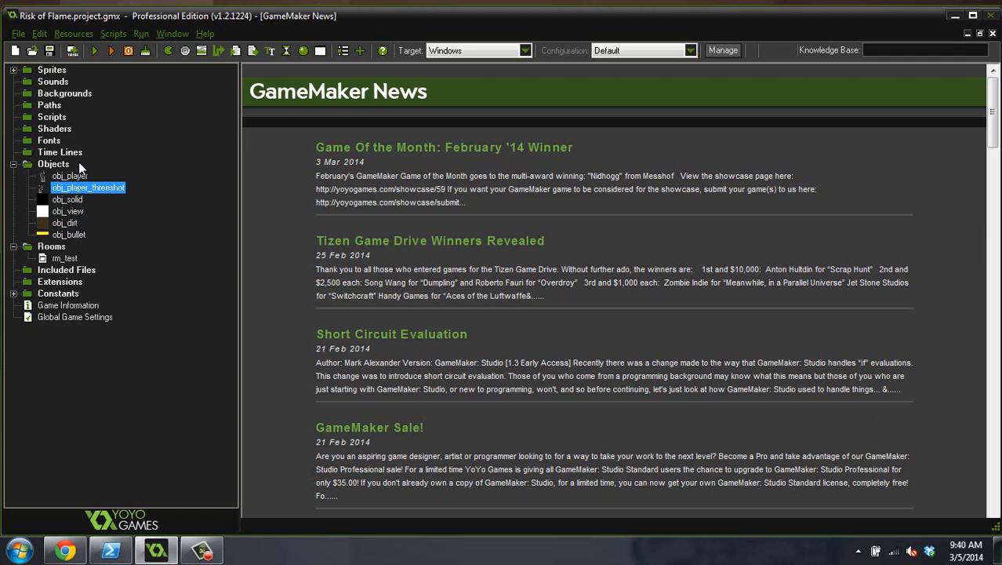
{"action": "left_click", "coordinate": [14, 69]}
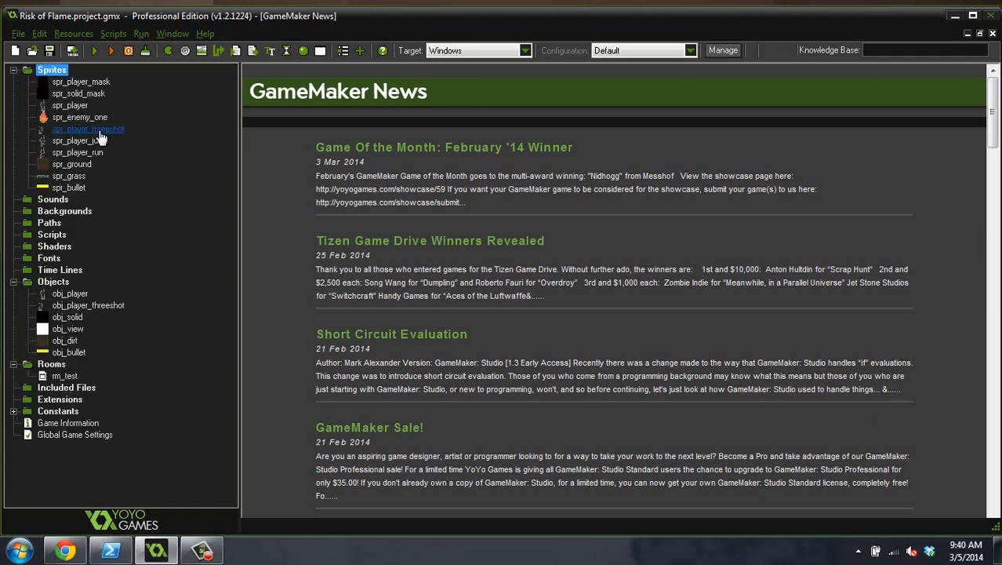
Step: Open spr_enemy_one in the Sprite Editor with its four animation frames
{"action": "double_click", "coordinate": [80, 117]}
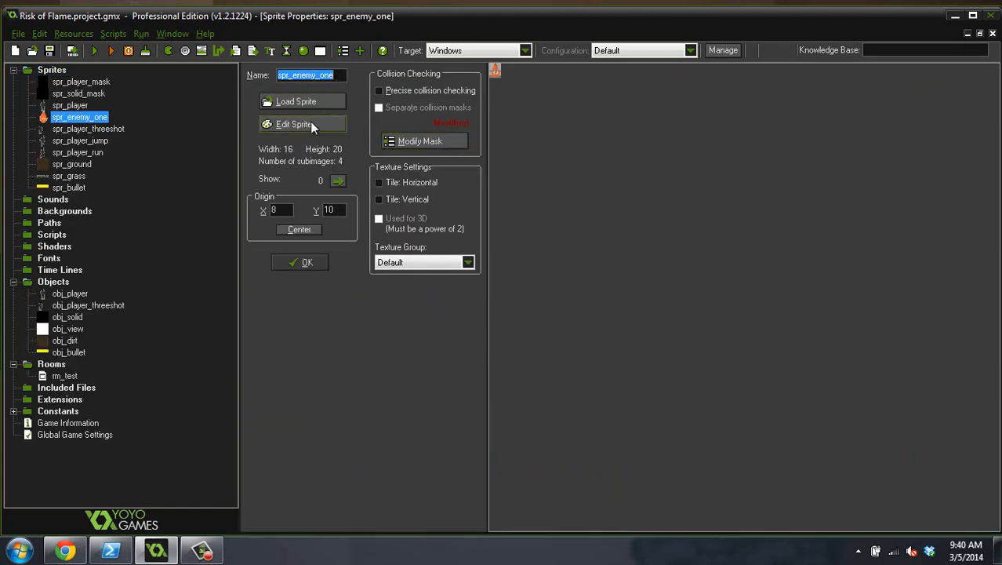
{"action": "left_click", "coordinate": [294, 124]}
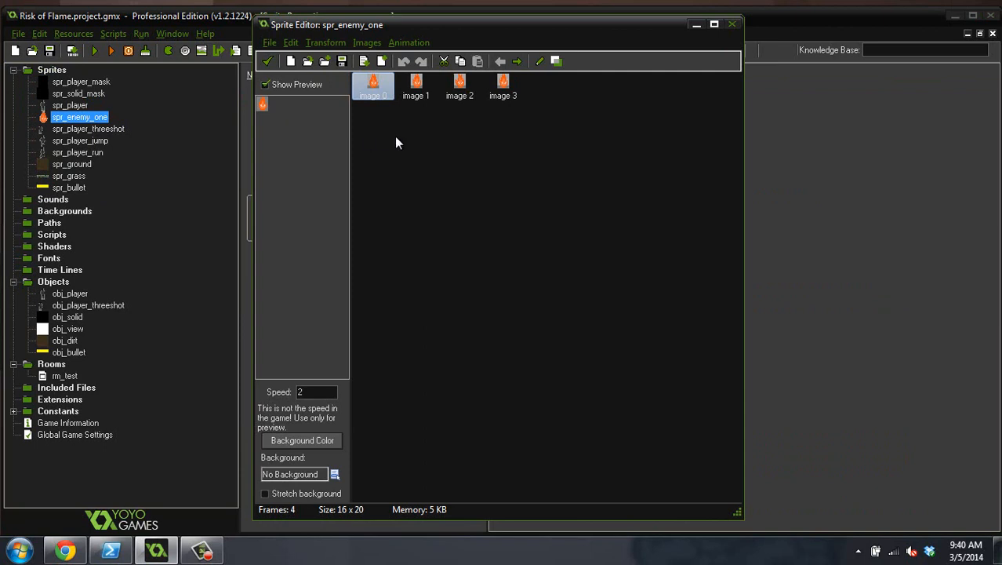
{"action": "mouse_move", "coordinate": [475, 90]}
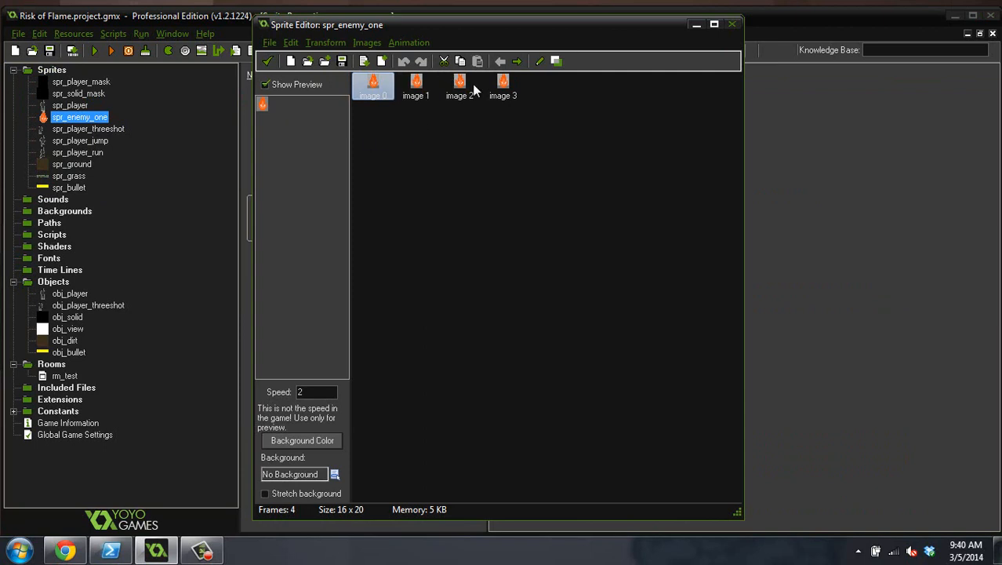
{"action": "mouse_move", "coordinate": [286, 146]}
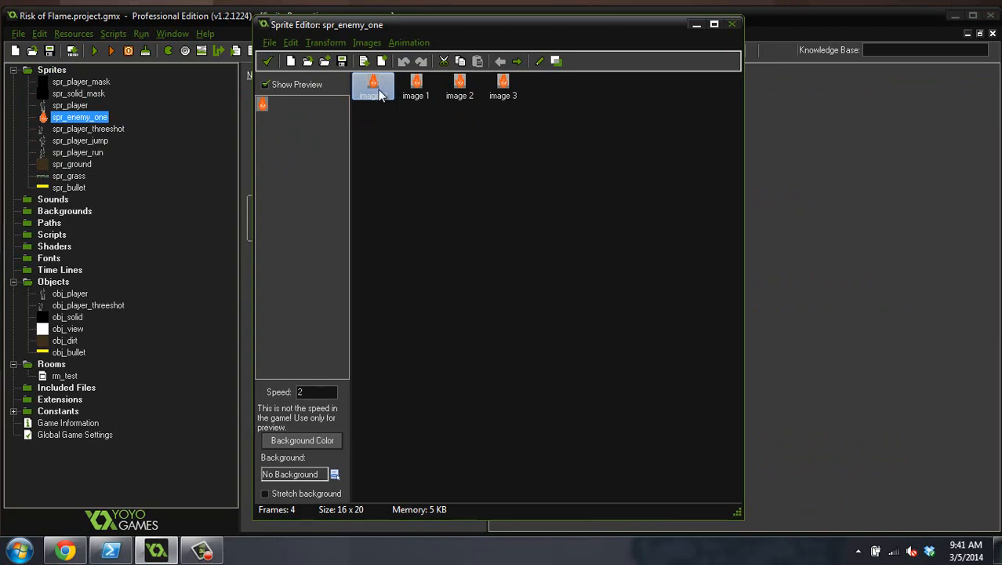
Step: Flip through the flame enemy's four frames in the image editor, then return to the sprite properties
{"action": "double_click", "coordinate": [374, 84]}
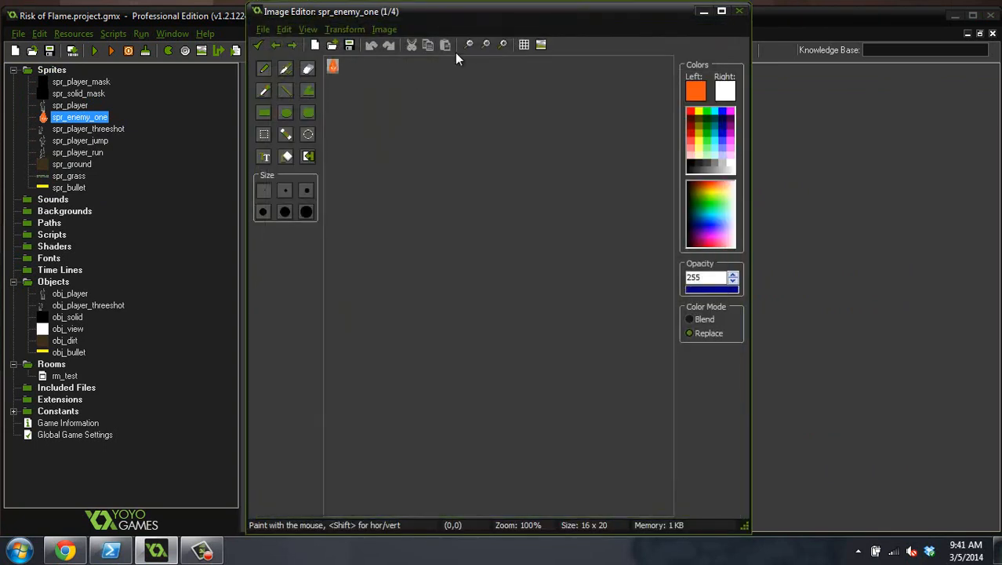
{"action": "left_click", "coordinate": [502, 44]}
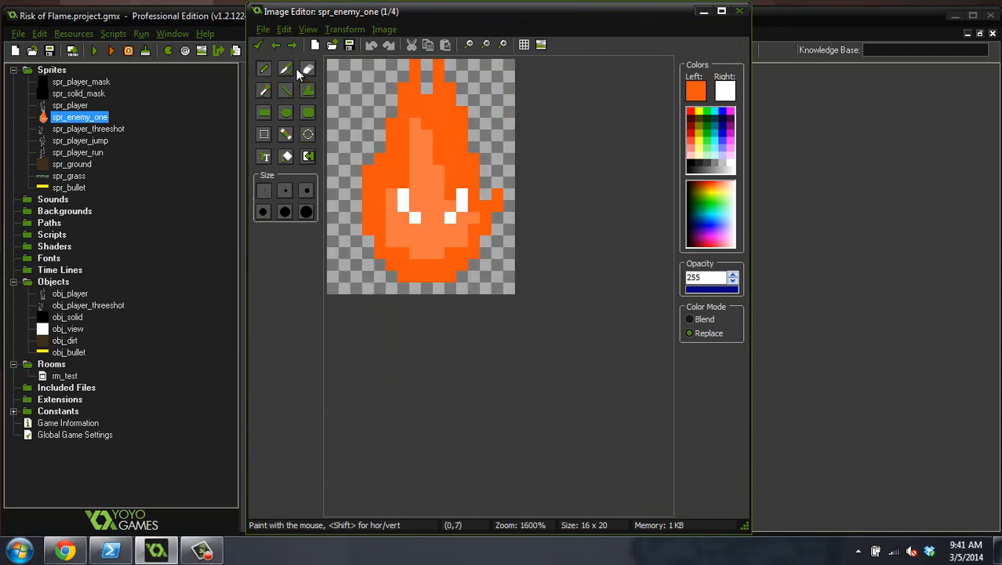
{"action": "left_click", "coordinate": [292, 45]}
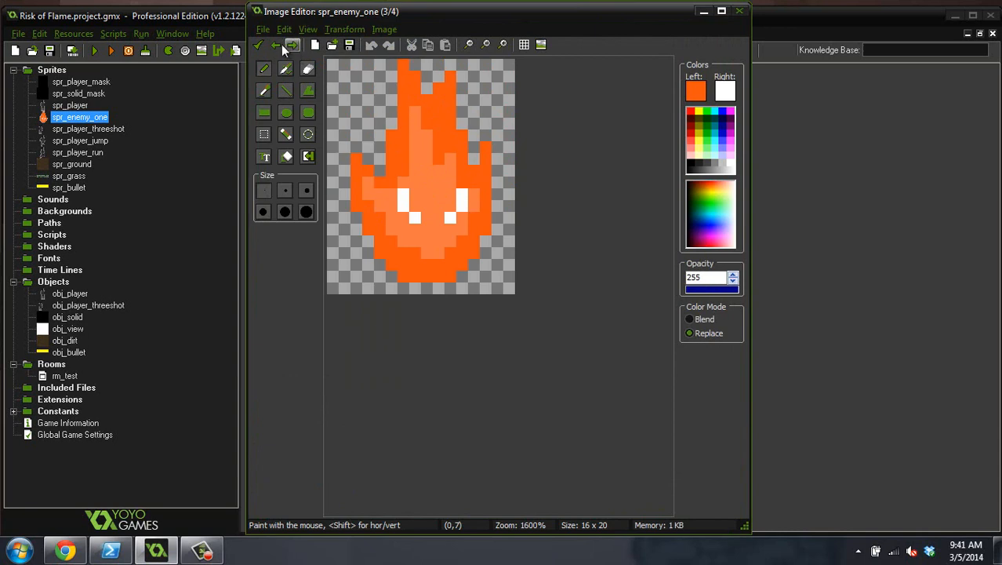
{"action": "left_click", "coordinate": [275, 44]}
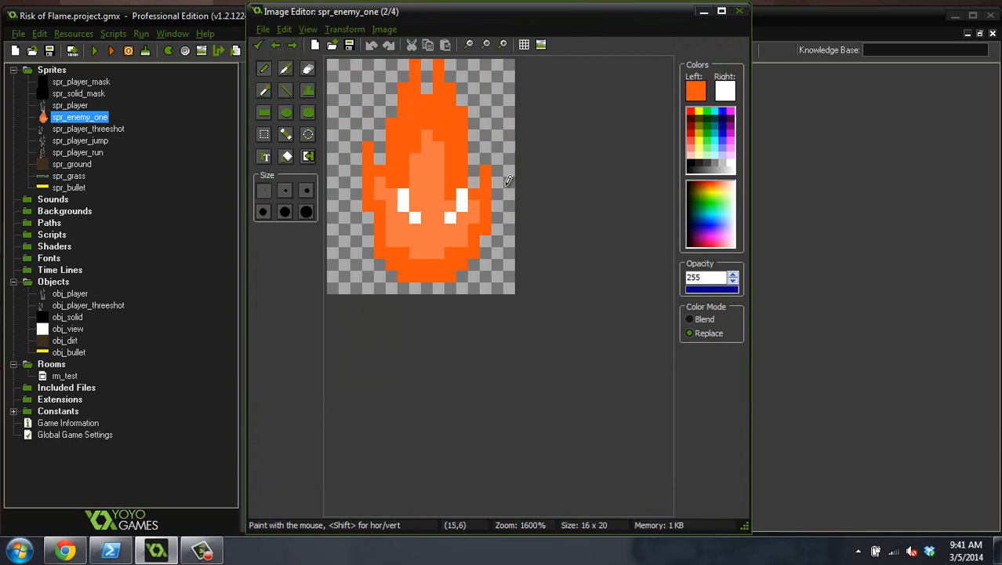
{"action": "mouse_move", "coordinate": [508, 202]}
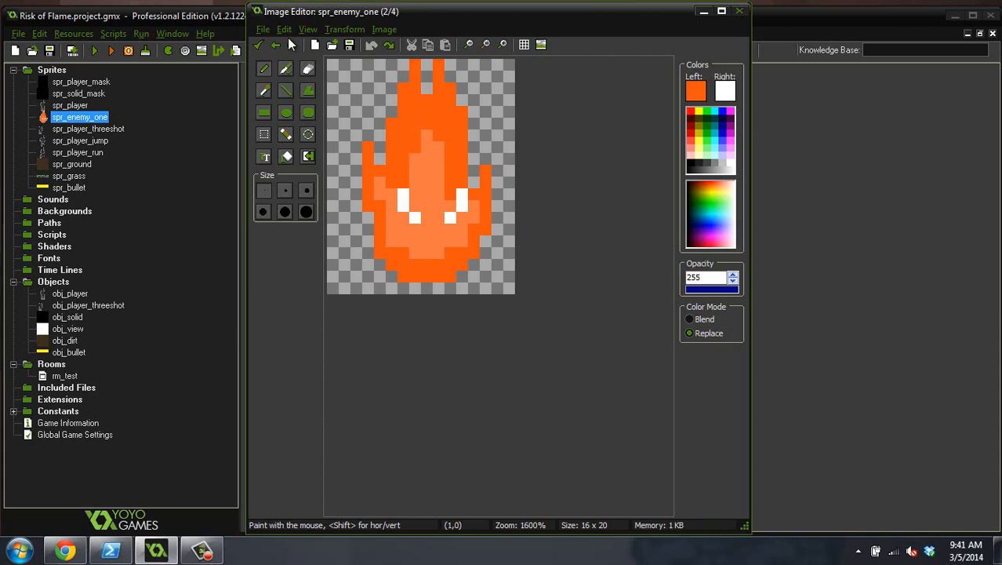
{"action": "left_click", "coordinate": [276, 45]}
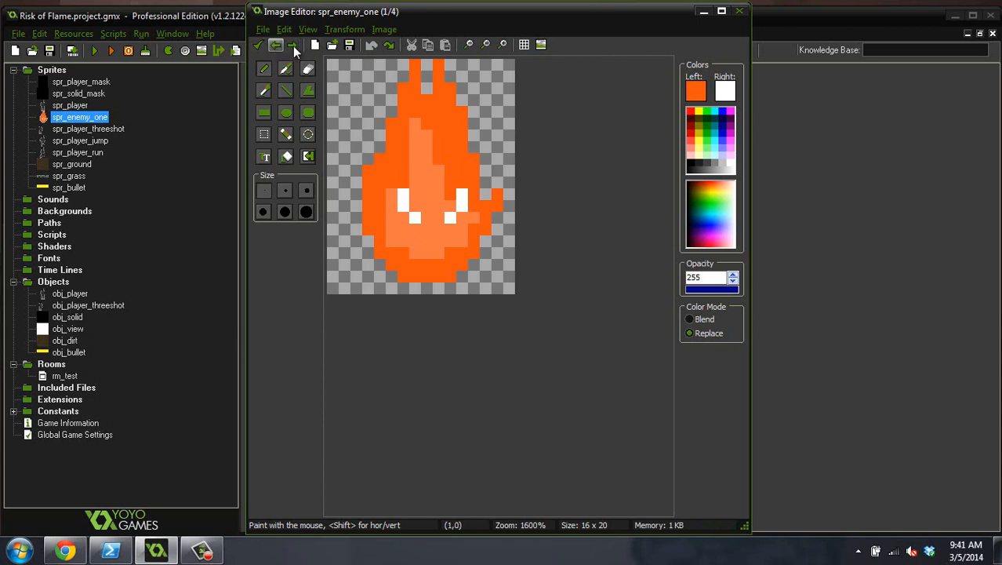
{"action": "left_click", "coordinate": [292, 45]}
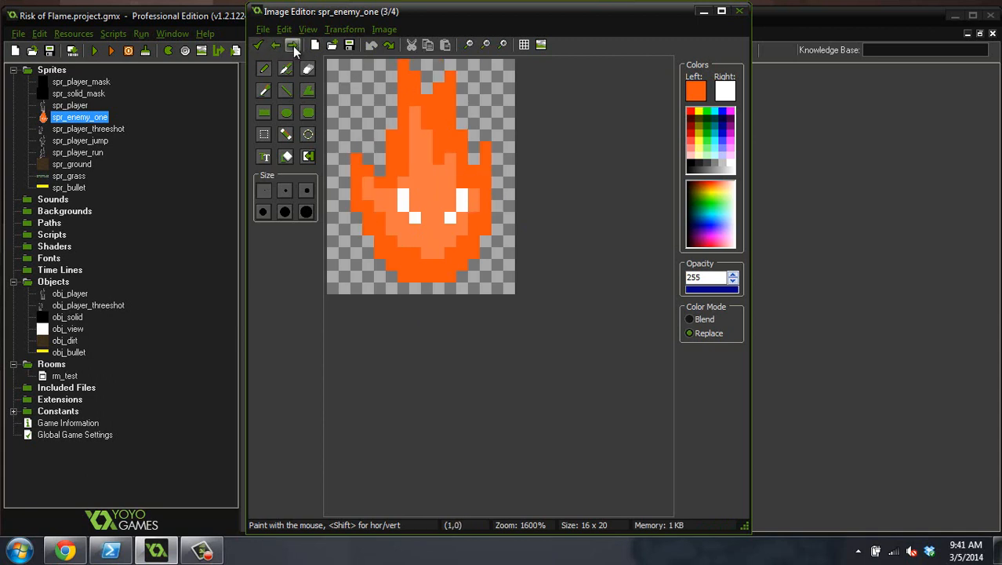
{"action": "left_click", "coordinate": [276, 45]}
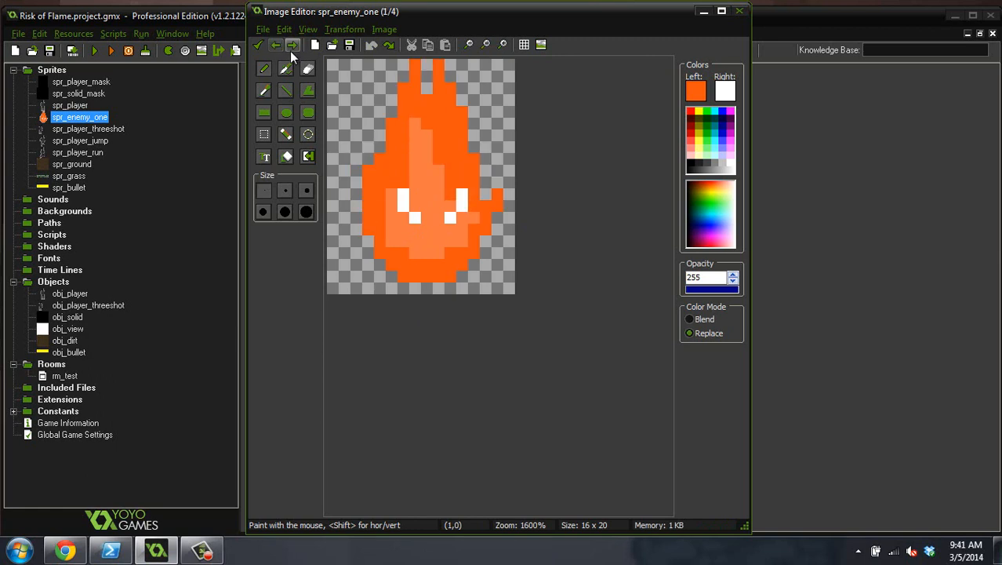
{"action": "left_click", "coordinate": [292, 45]}
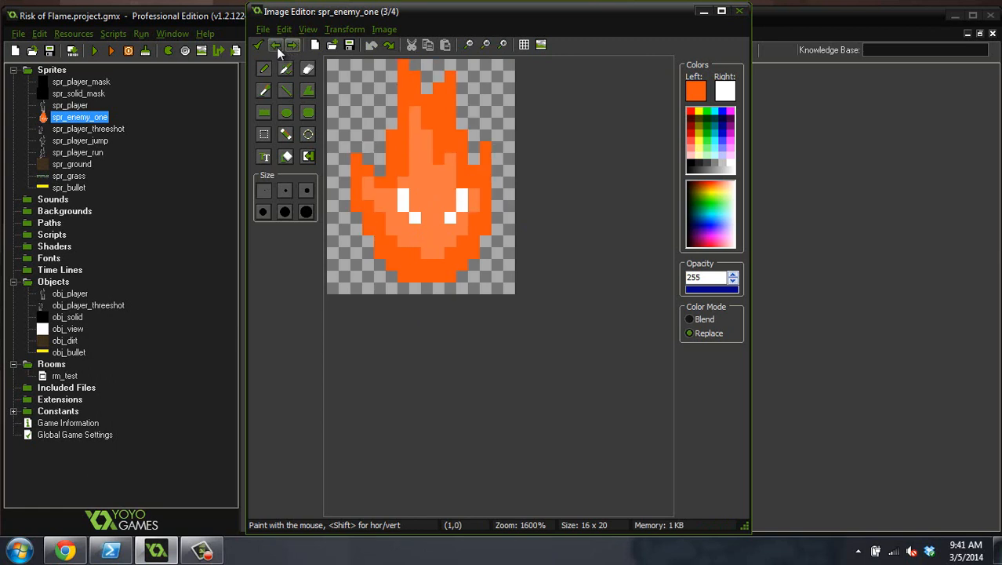
{"action": "left_click", "coordinate": [291, 45]}
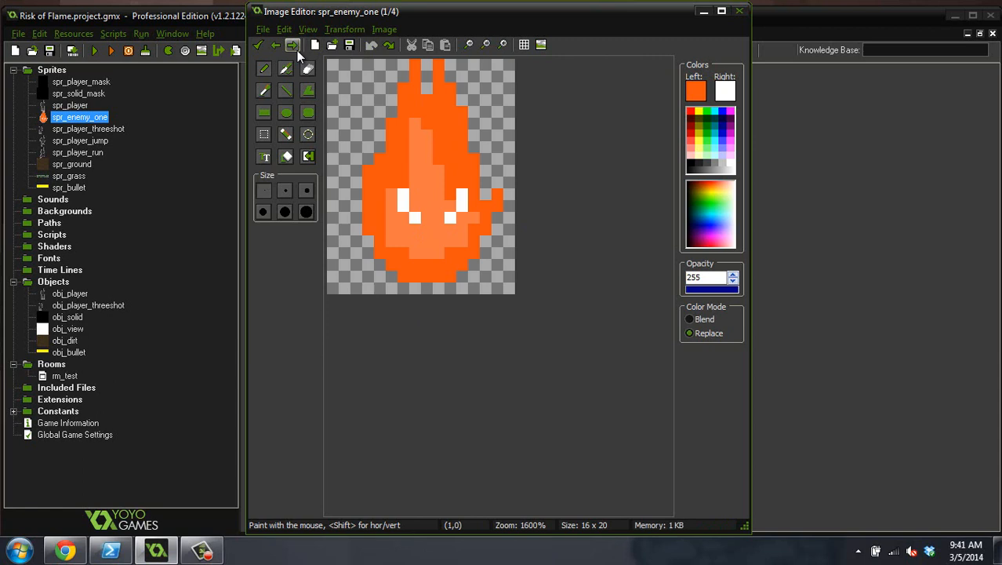
{"action": "left_click", "coordinate": [275, 45]}
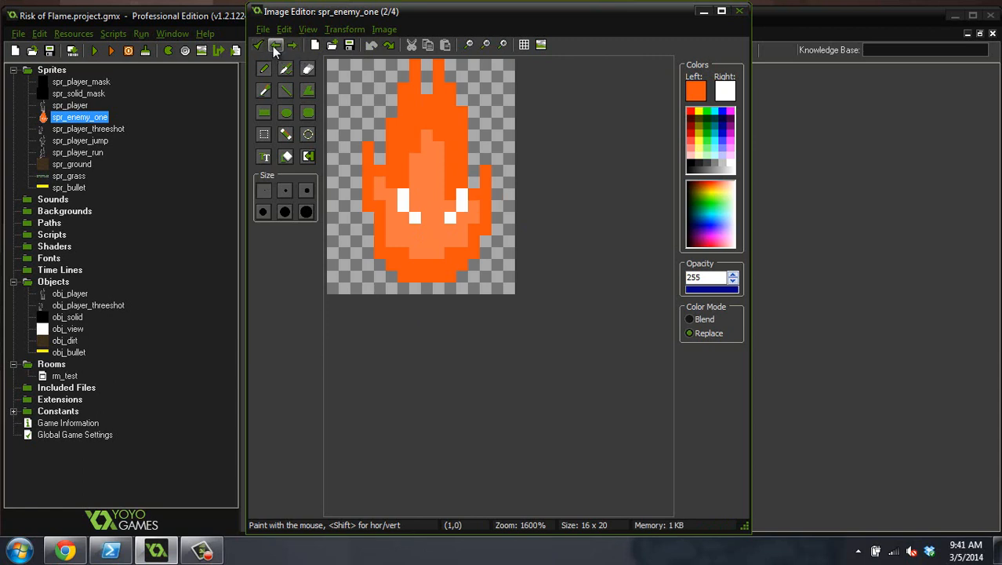
{"action": "left_click", "coordinate": [276, 44]}
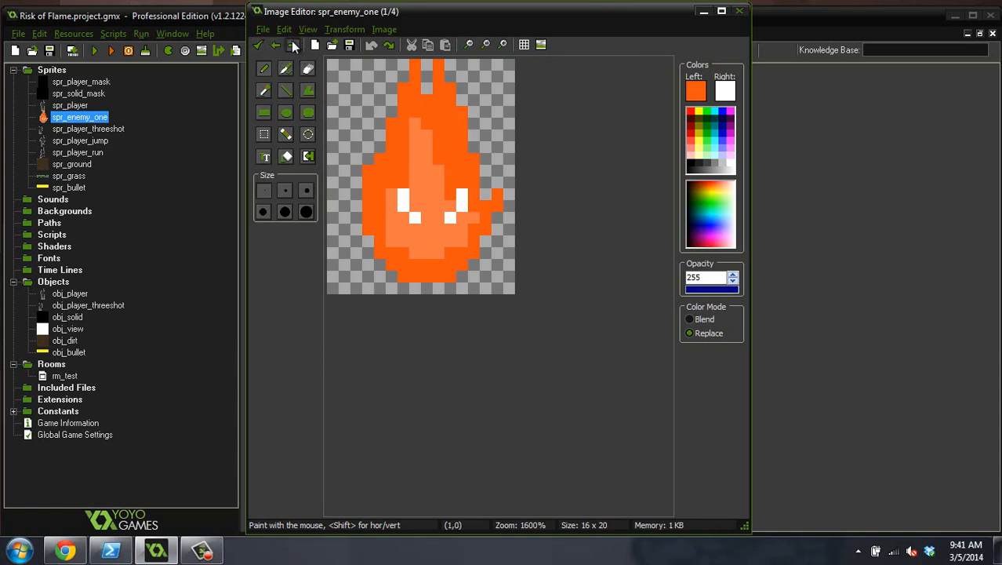
{"action": "left_click", "coordinate": [294, 45]}
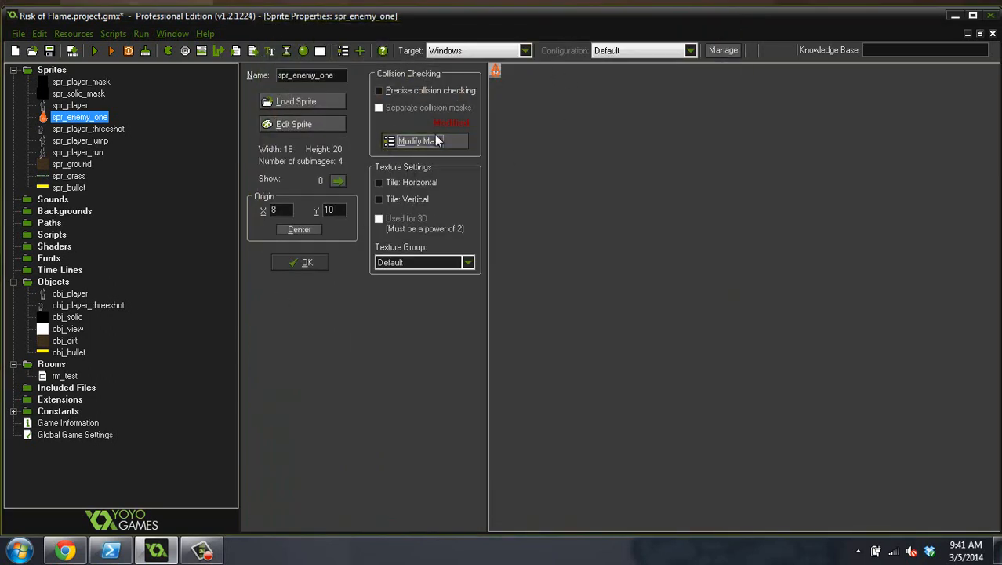
Step: Set spr_enemy_one's collision mask to a full-image bounding box and close the sprite
{"action": "left_click", "coordinate": [415, 141]}
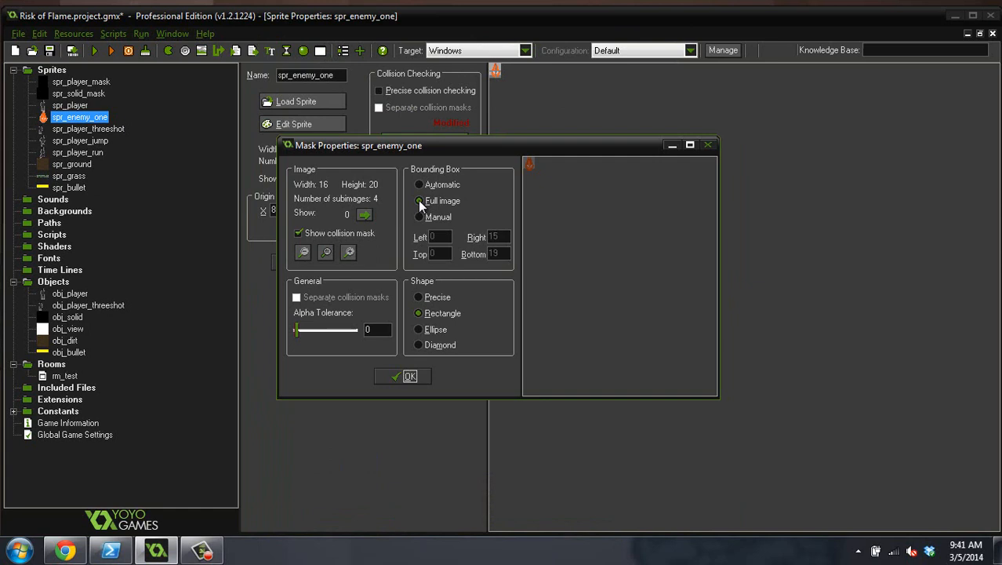
{"action": "left_click", "coordinate": [419, 201]}
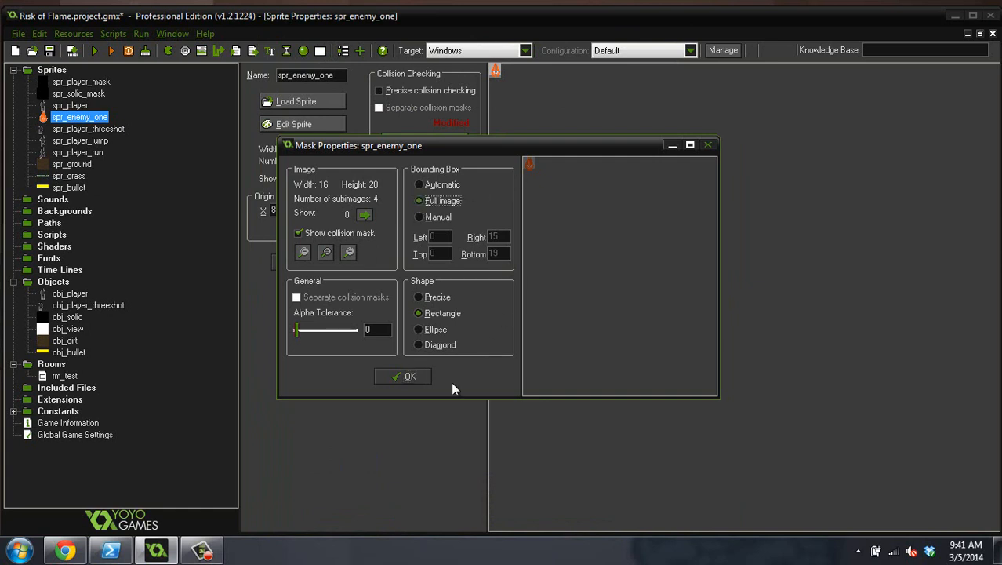
{"action": "left_click", "coordinate": [403, 376]}
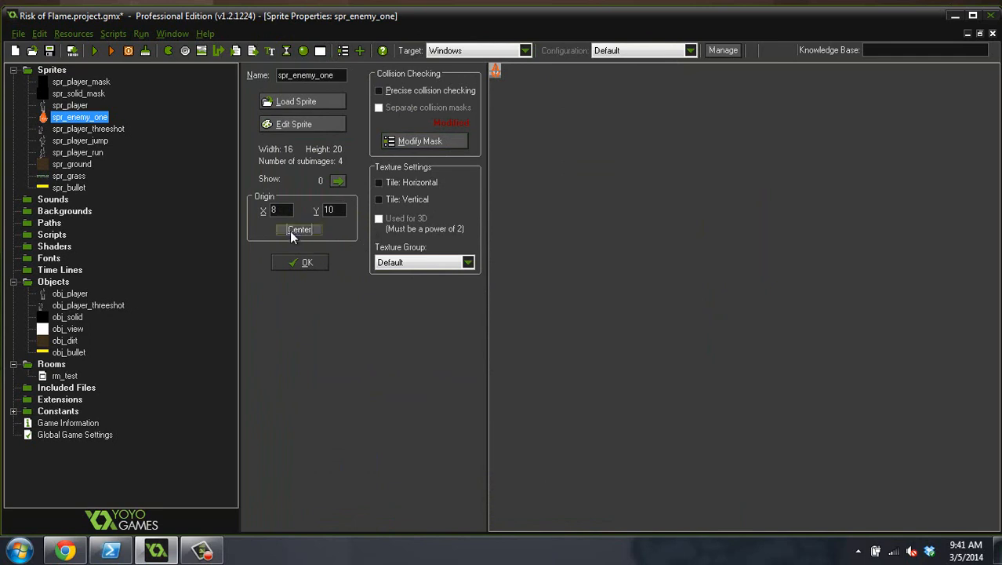
{"action": "left_click", "coordinate": [306, 262]}
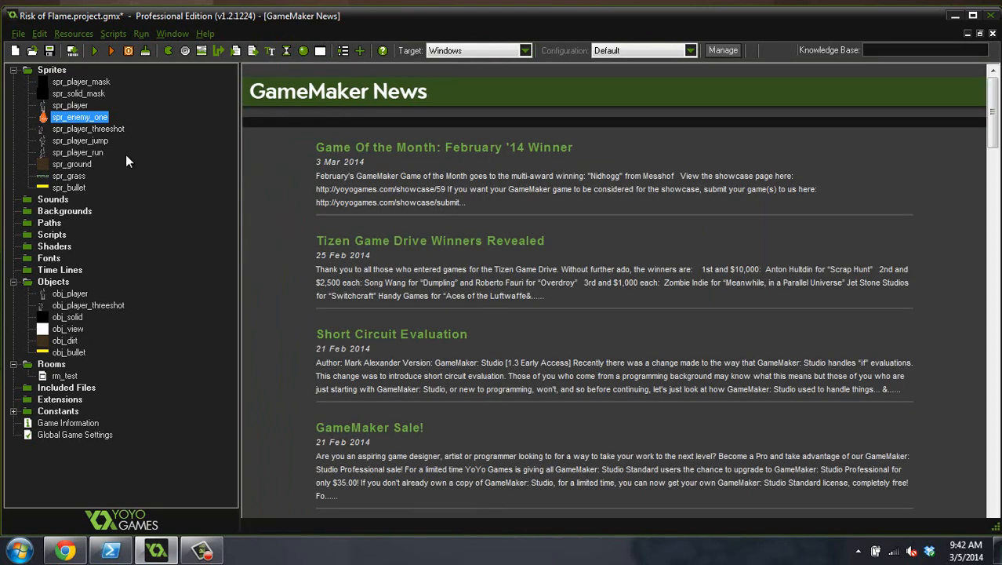
{"action": "mouse_move", "coordinate": [298, 59]}
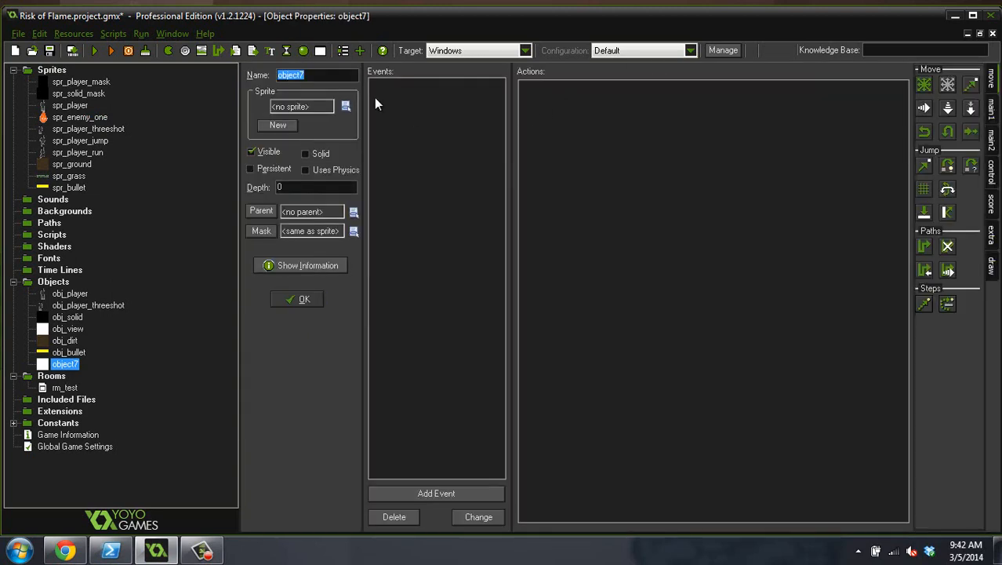
Step: Name the new object obj_enemy_flame
{"action": "type", "text": "obj"}
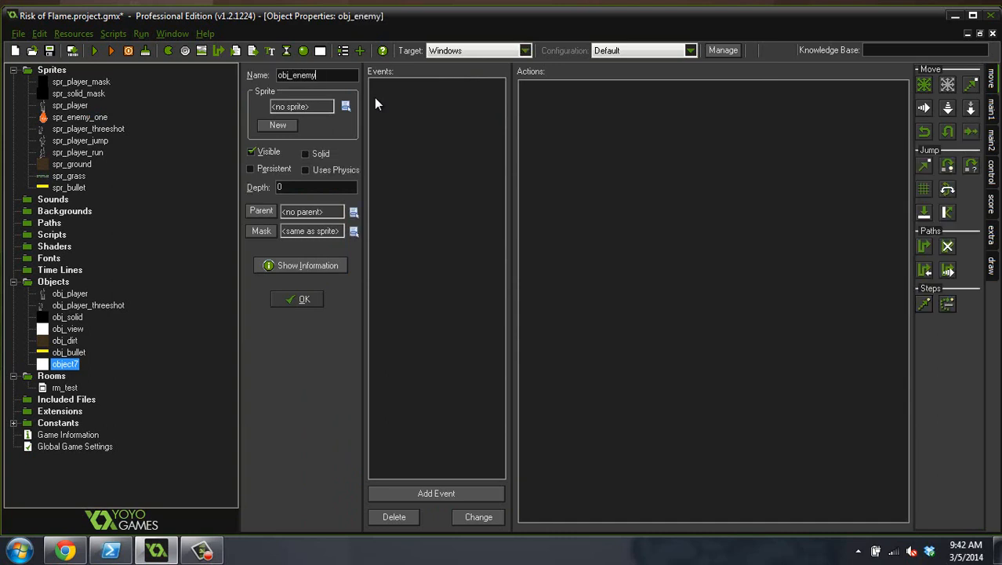
{"action": "type", "text": "_flame"}
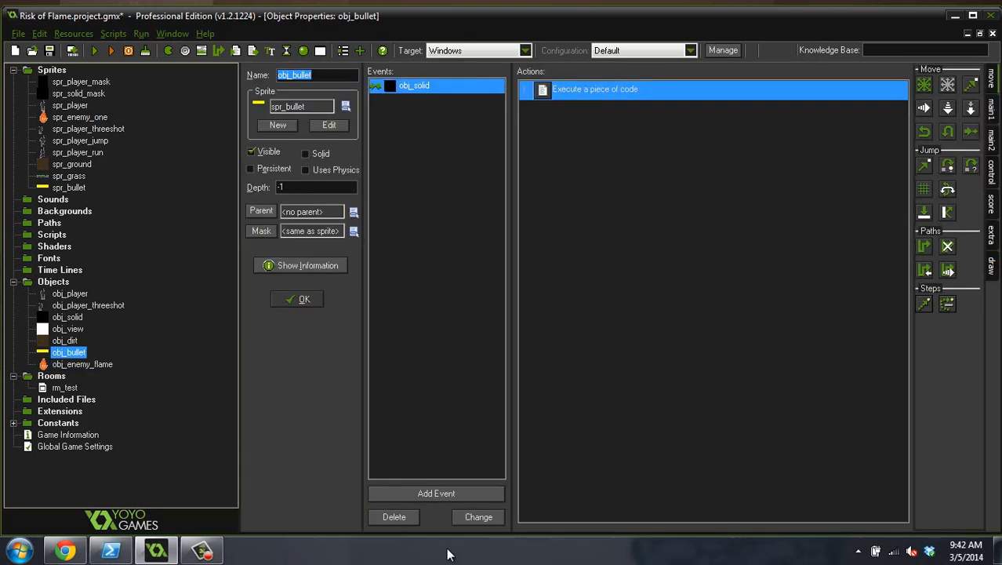
Step: Add an Outside Room event with a code action to obj_bullet, close it, and select obj_enemy_flame
{"action": "left_click", "coordinate": [436, 492]}
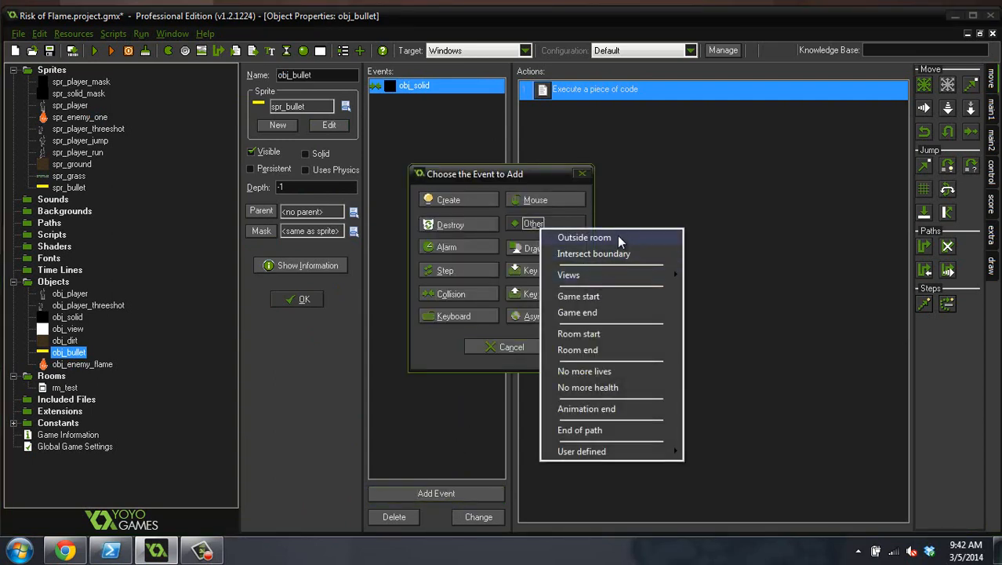
{"action": "left_click", "coordinate": [583, 236]}
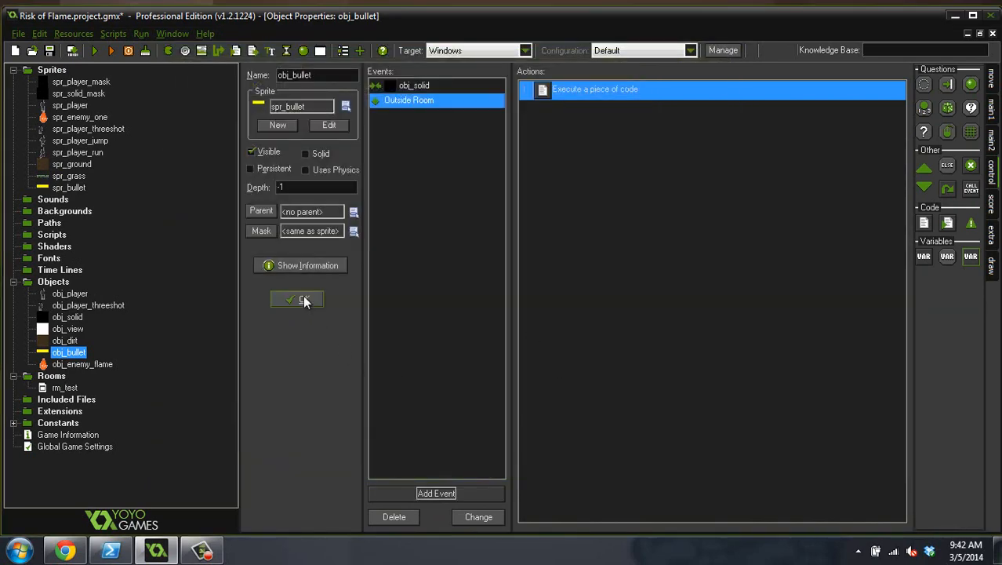
{"action": "left_click", "coordinate": [297, 300]}
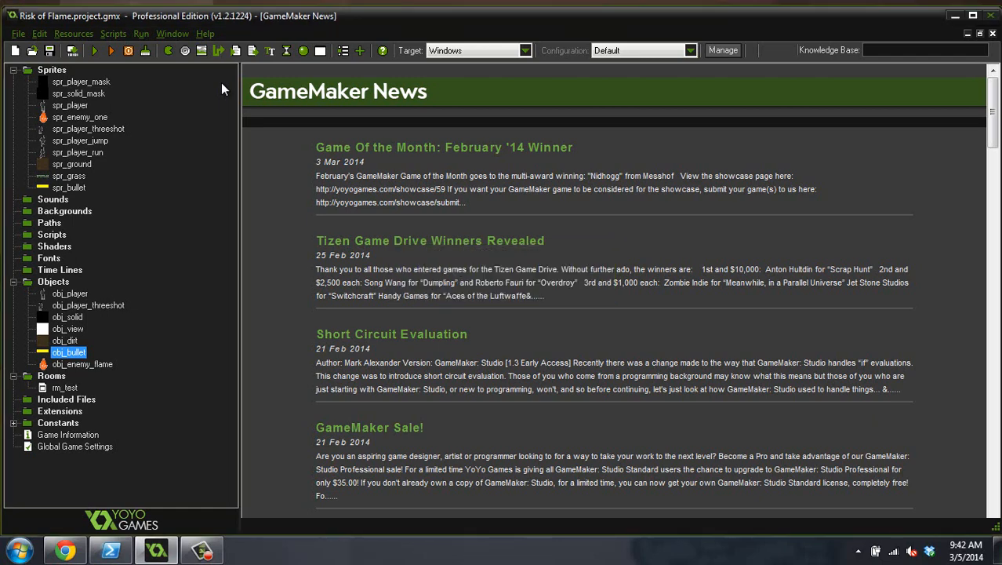
{"action": "left_click", "coordinate": [81, 364]}
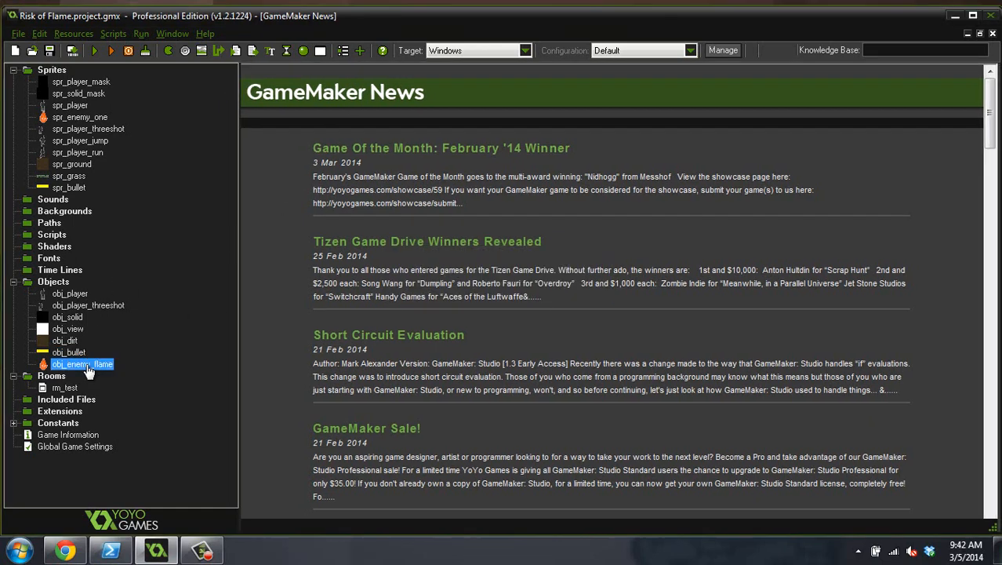
Step: Add a Create event to obj_enemy_flame with code setting image_speed = .4
{"action": "double_click", "coordinate": [81, 364]}
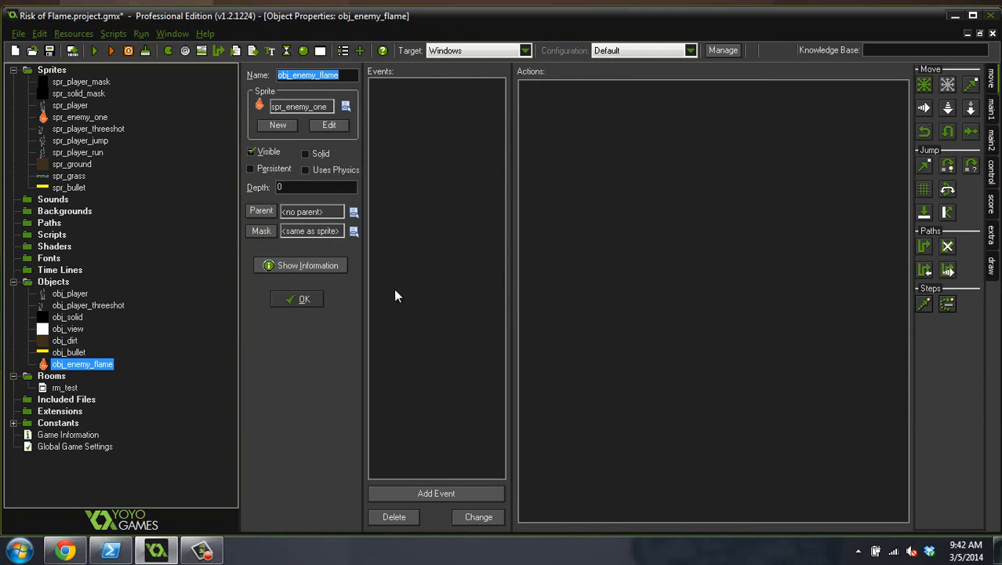
{"action": "mouse_move", "coordinate": [436, 494]}
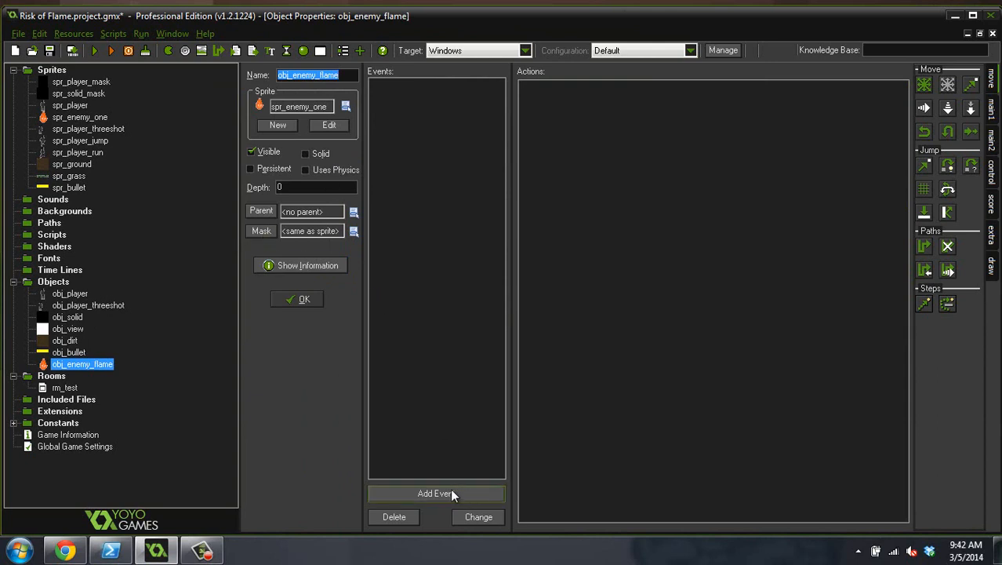
{"action": "left_click", "coordinate": [436, 492]}
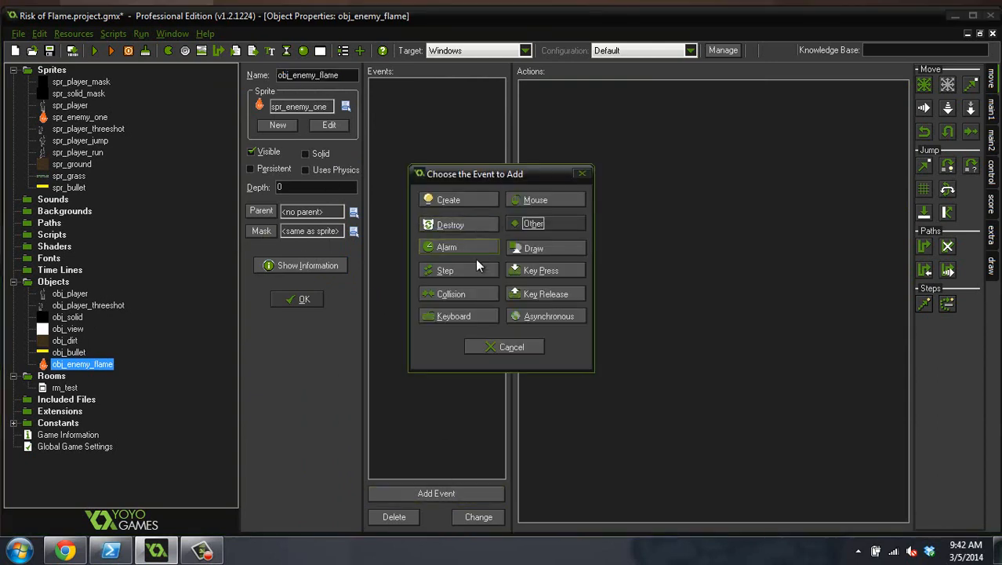
{"action": "left_click", "coordinate": [449, 200]}
{"action": "type", "text": "image_speed = .4;"}
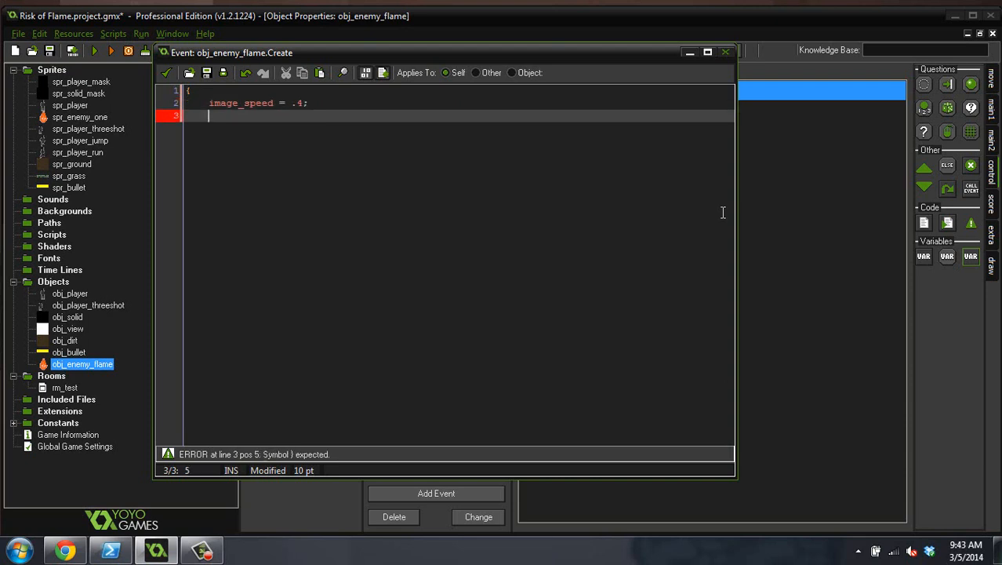
{"action": "type", "text": "h[p"}
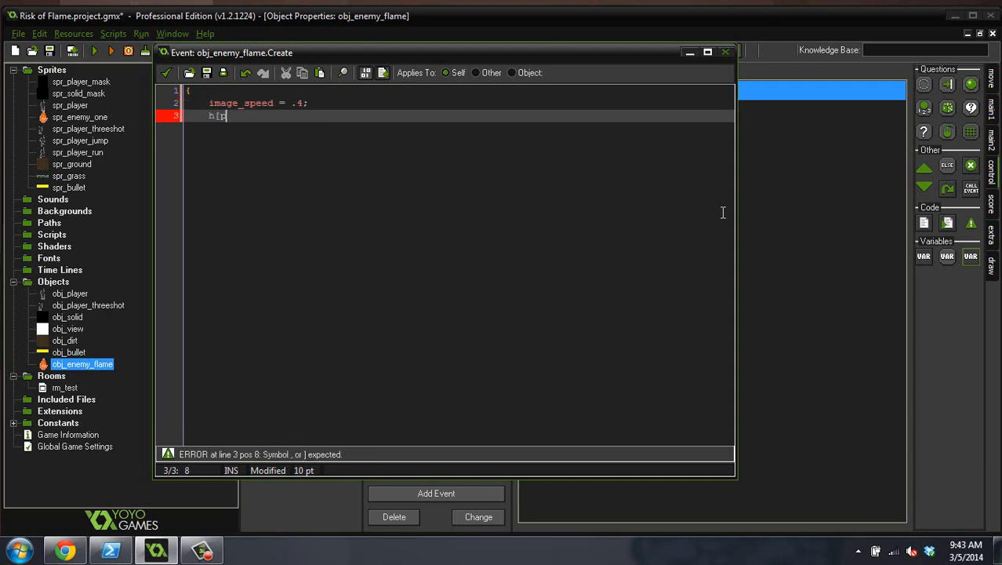
{"action": "key", "text": "Backspace"}
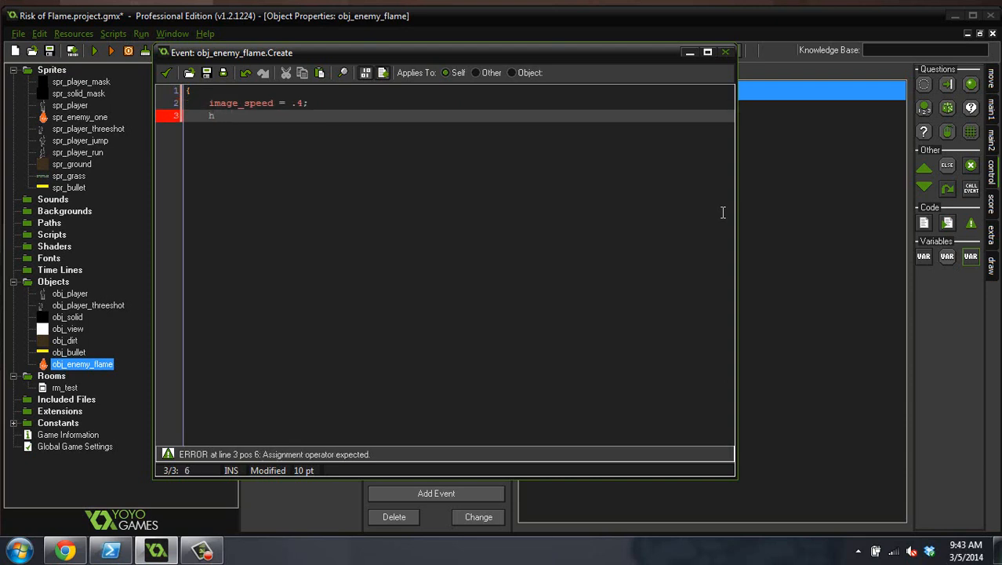
{"action": "type", "text": "p ="}
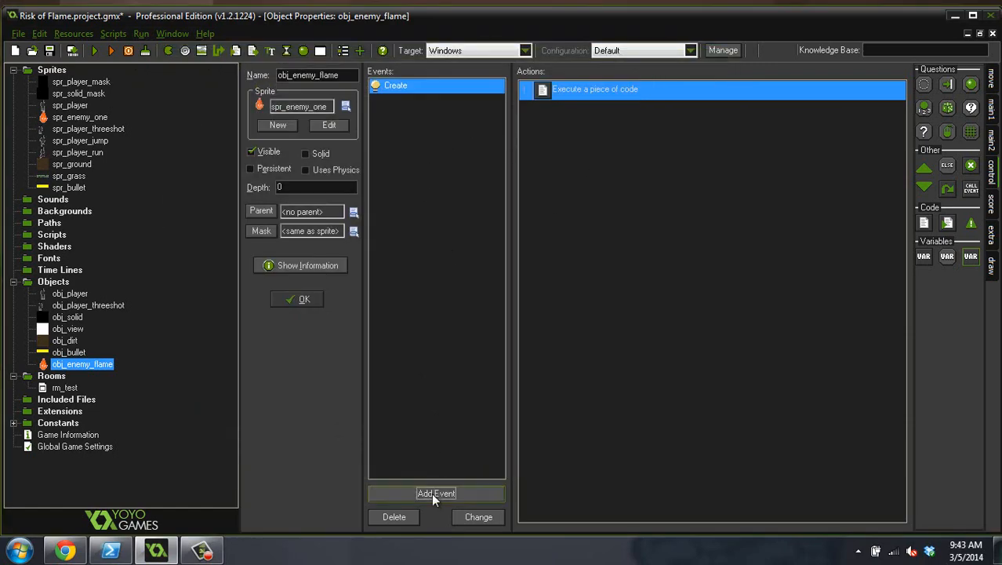
{"action": "double_click", "coordinate": [88, 305]}
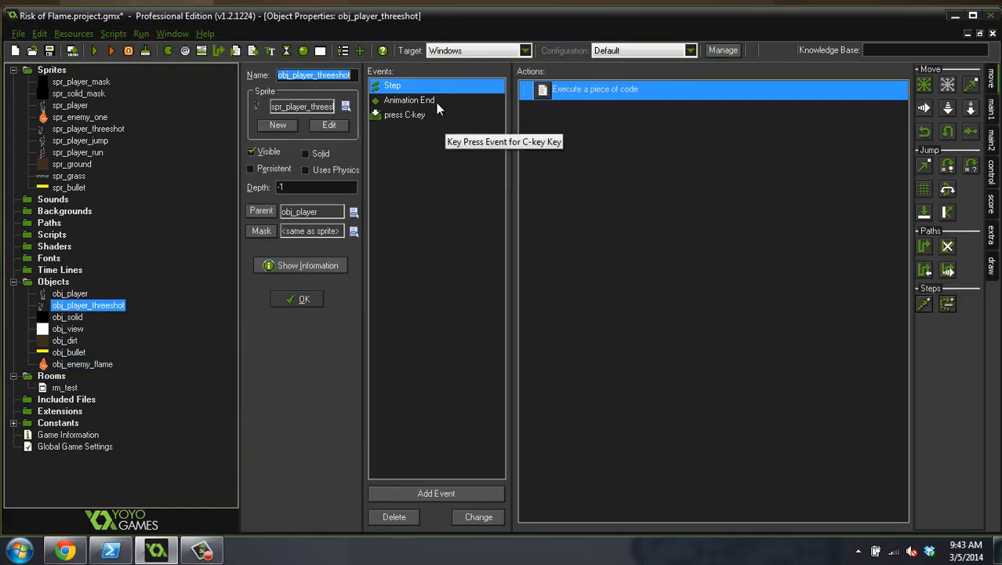
Step: Add a Step event to obj_enemy_flame with the gravity code copied from obj_player_threeshot
{"action": "double_click", "coordinate": [595, 88]}
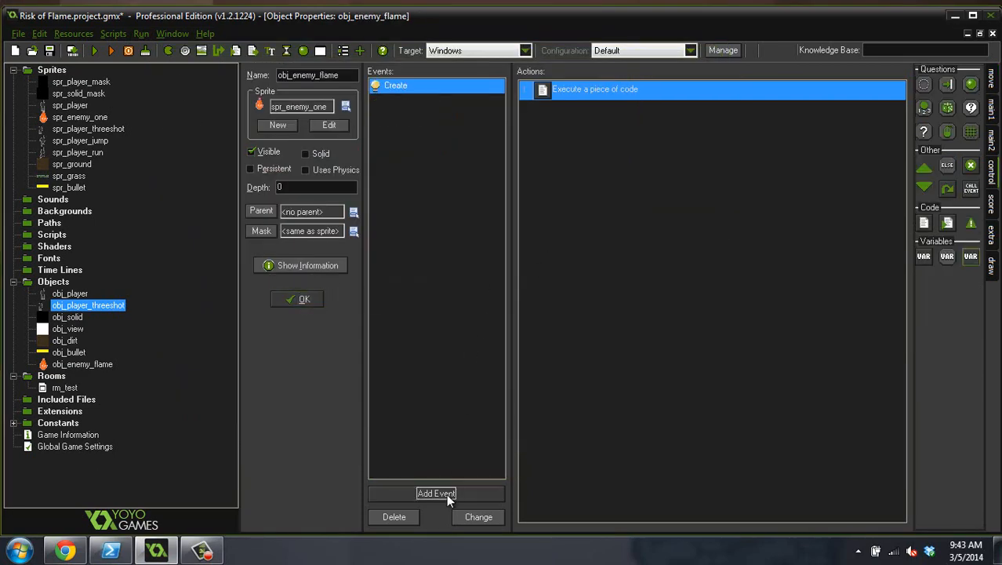
{"action": "left_click", "coordinate": [436, 493]}
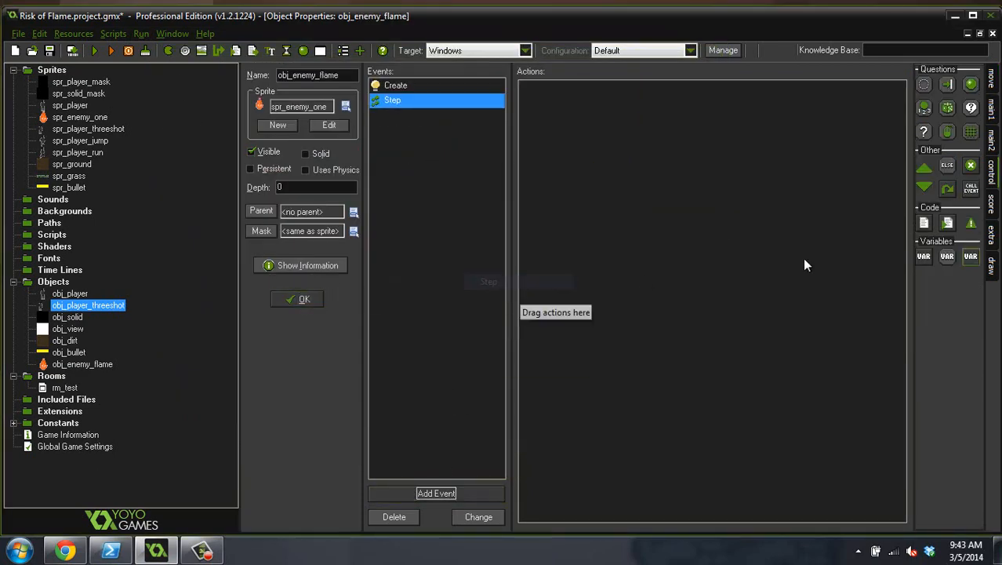
{"action": "double_click", "coordinate": [392, 100]}
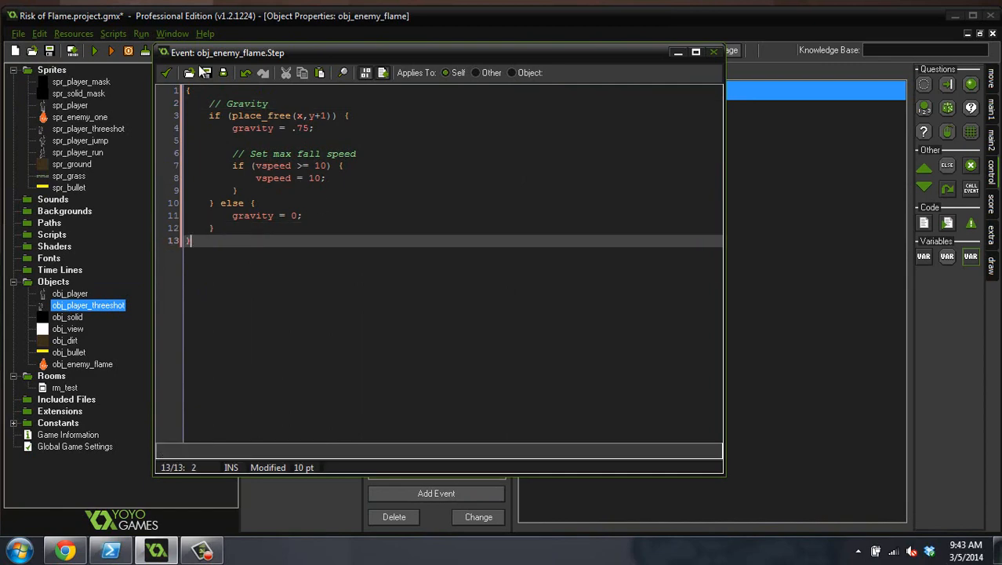
{"action": "left_click", "coordinate": [712, 52]}
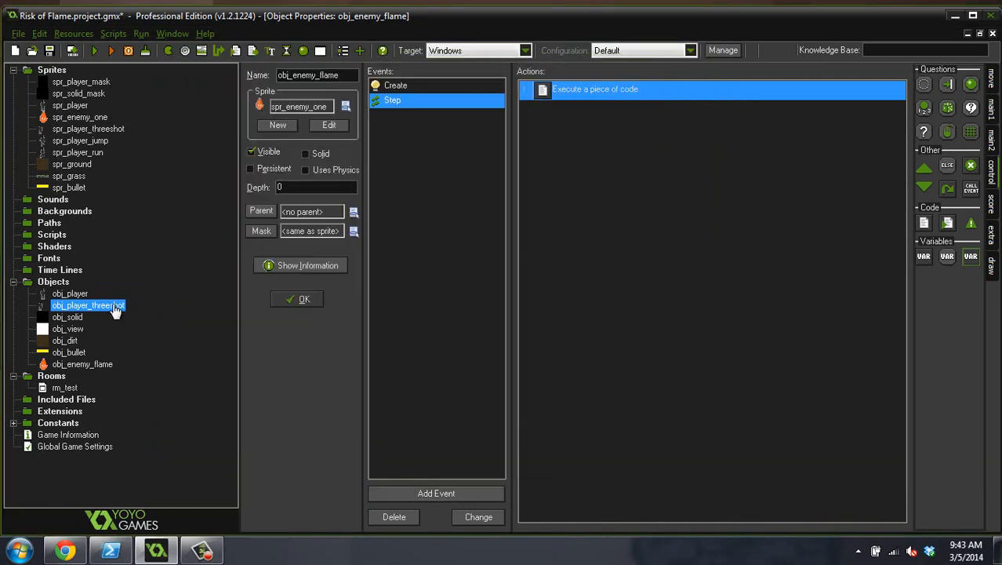
Step: Copy obj_player's obj_solid collision code action and return to obj_enemy_flame
{"action": "double_click", "coordinate": [88, 305]}
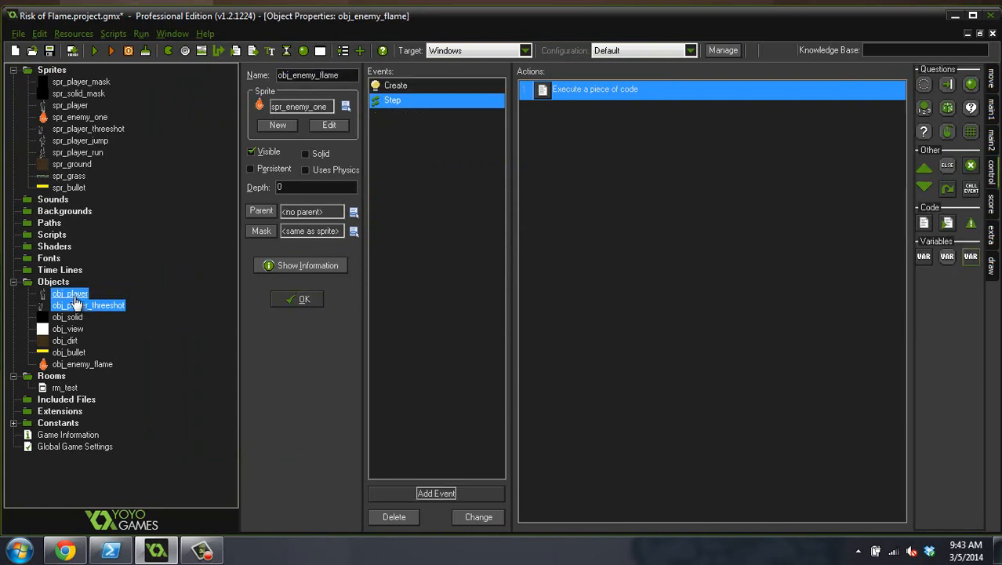
{"action": "left_click", "coordinate": [70, 293]}
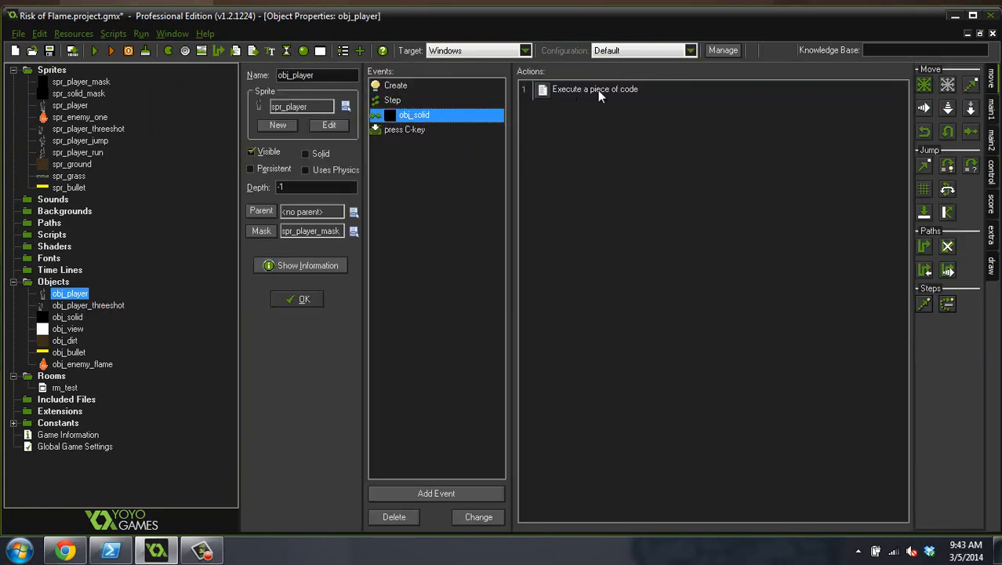
{"action": "left_click", "coordinate": [594, 88]}
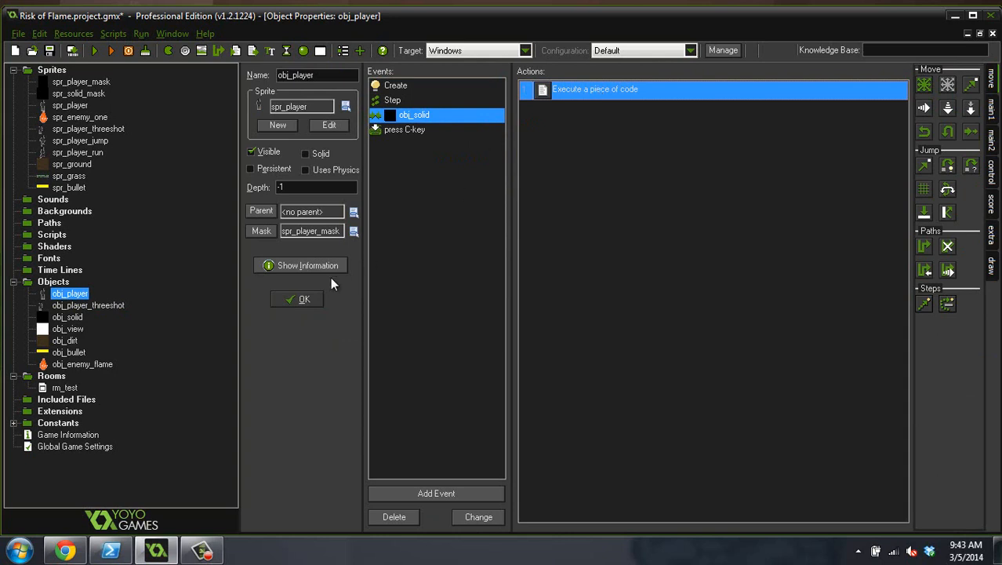
{"action": "double_click", "coordinate": [81, 364]}
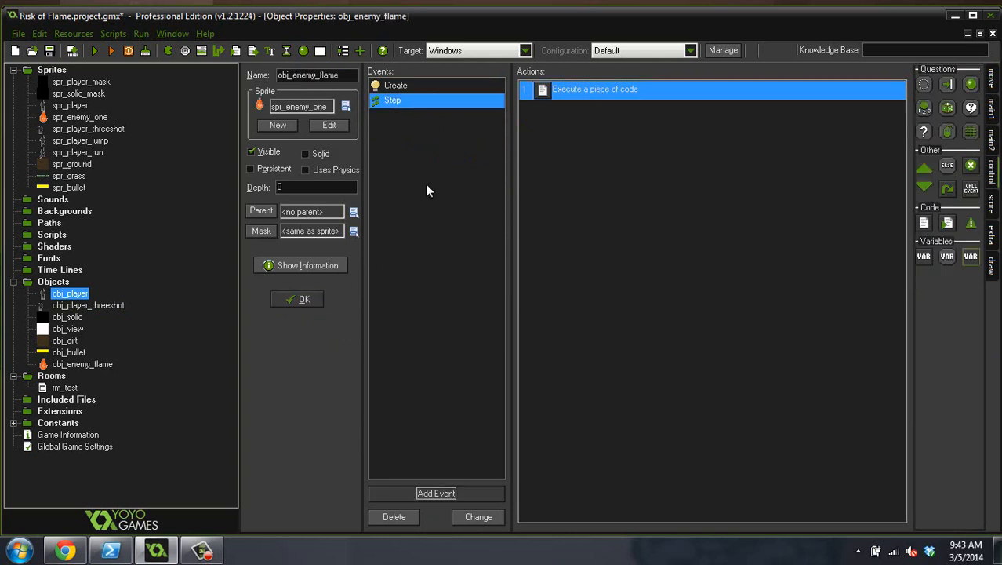
Step: Create an obj_solid collision event on obj_enemy_flame holding the copied code
{"action": "left_click", "coordinate": [436, 493]}
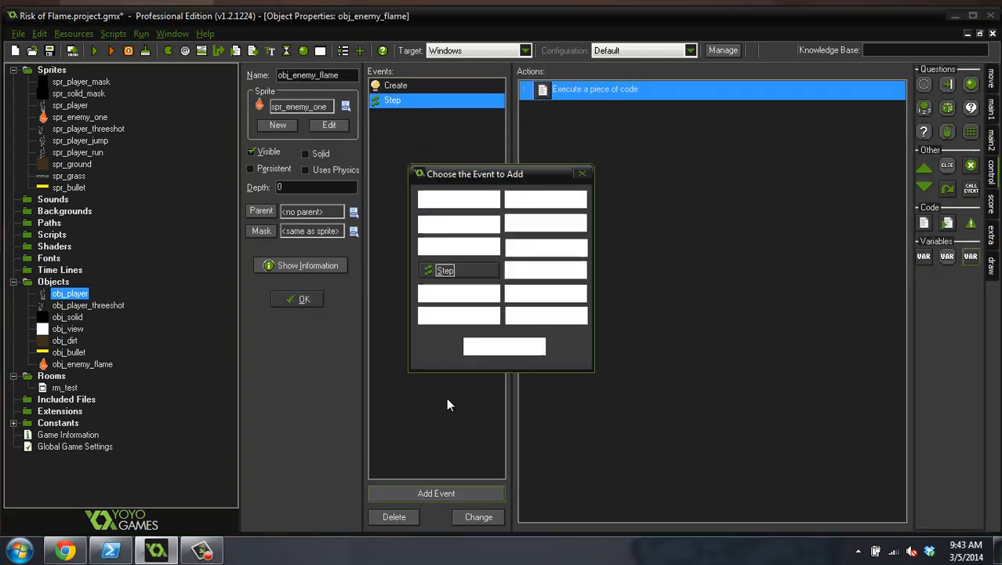
{"action": "left_click", "coordinate": [450, 294]}
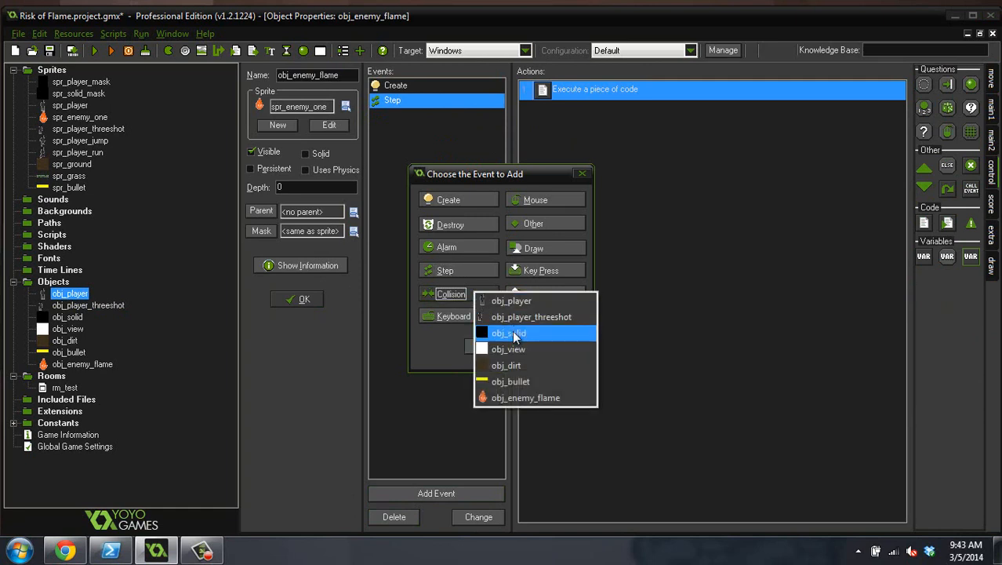
{"action": "left_click", "coordinate": [508, 333]}
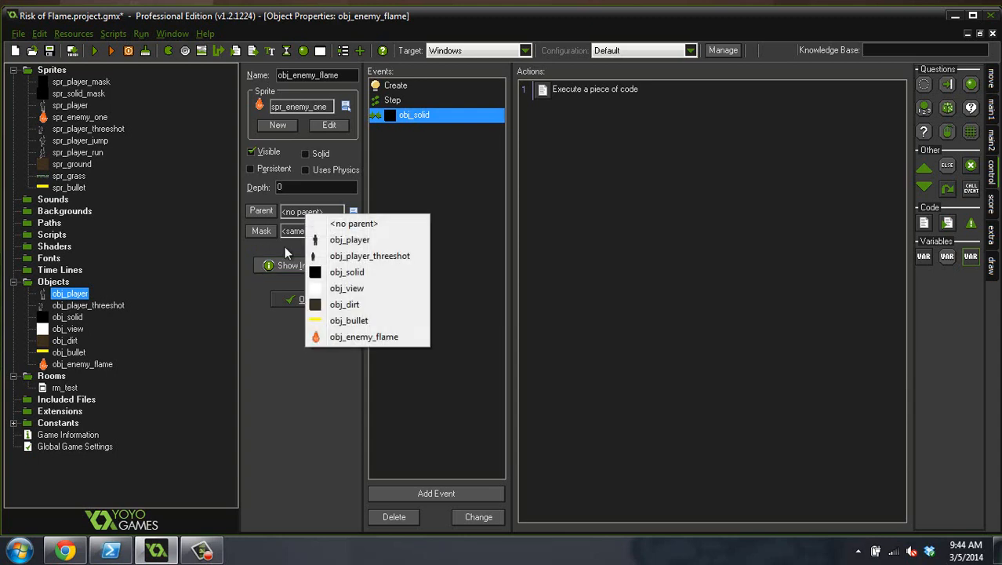
{"action": "left_click", "coordinate": [354, 223]}
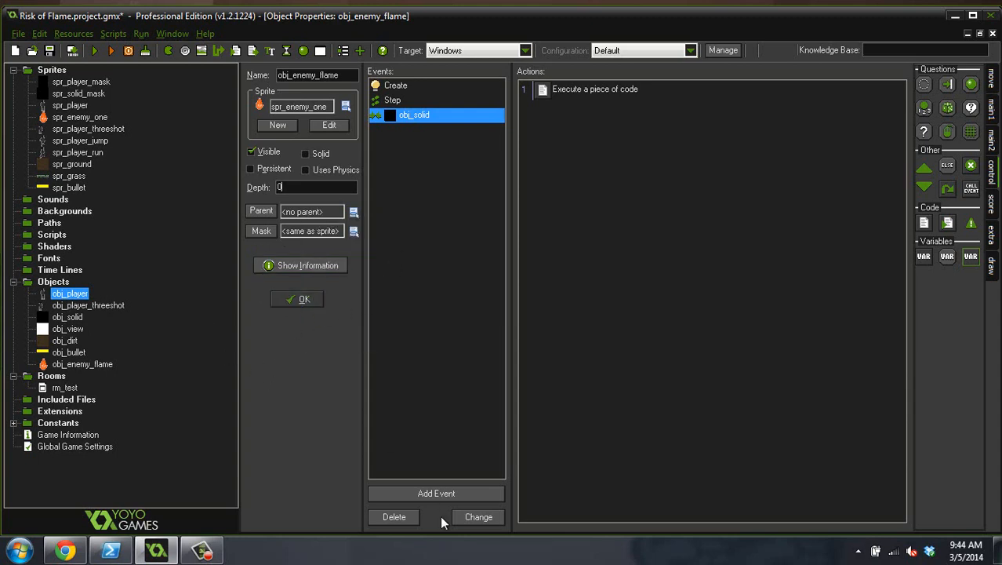
Step: Add an obj_bullet collision event to obj_enemy_flame with a code action
{"action": "left_click", "coordinate": [436, 493]}
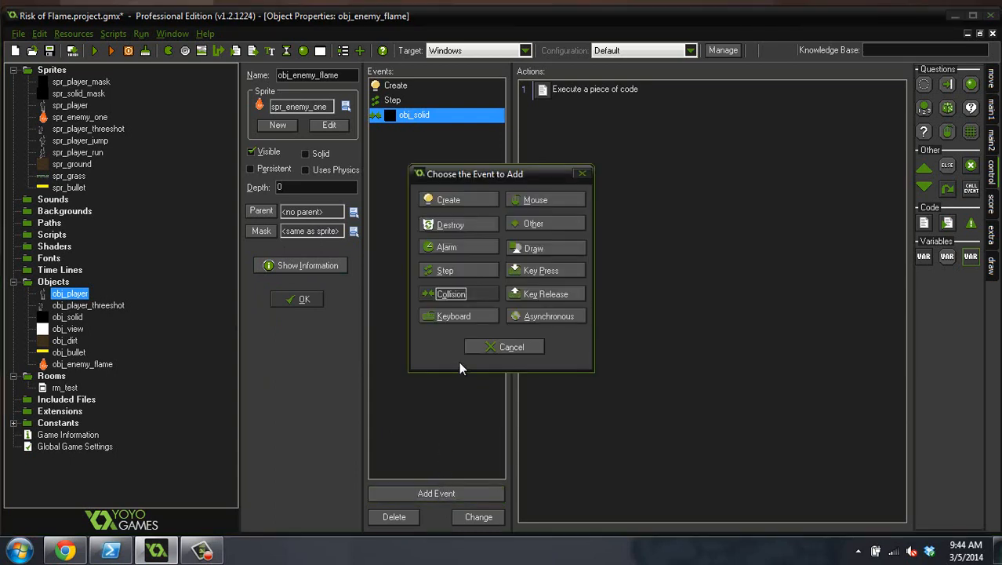
{"action": "left_click", "coordinate": [451, 293]}
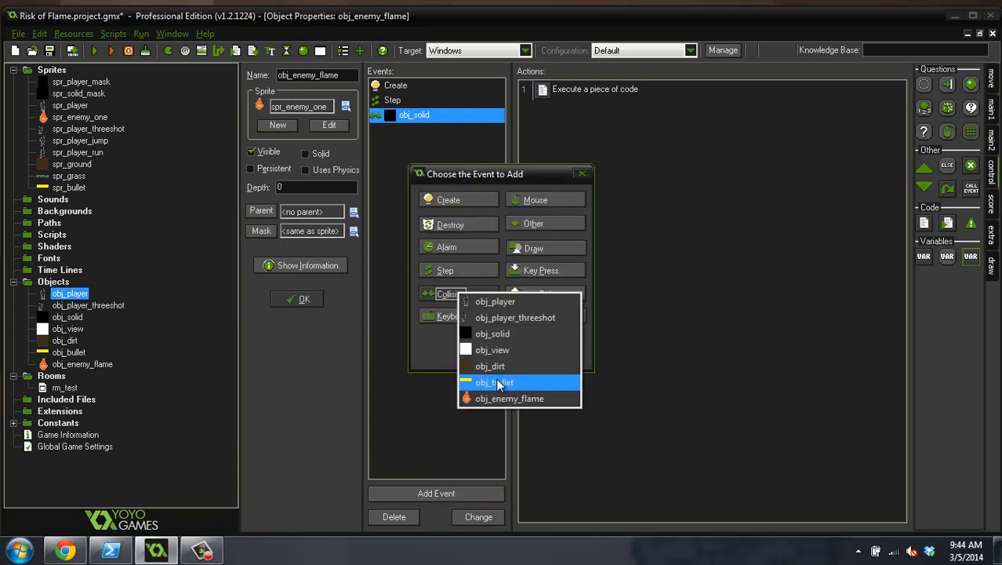
{"action": "left_click", "coordinate": [494, 382]}
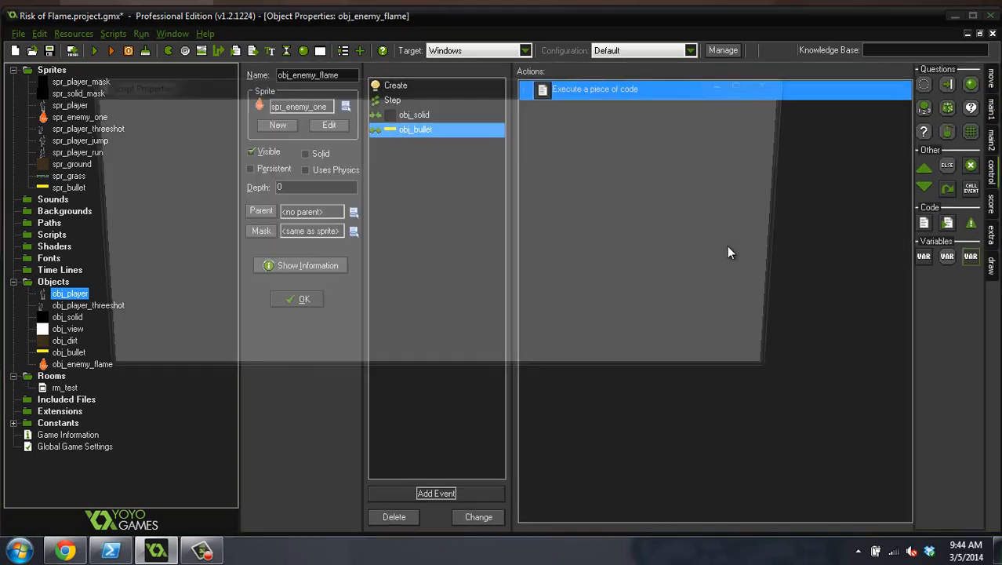
{"action": "double_click", "coordinate": [595, 88]}
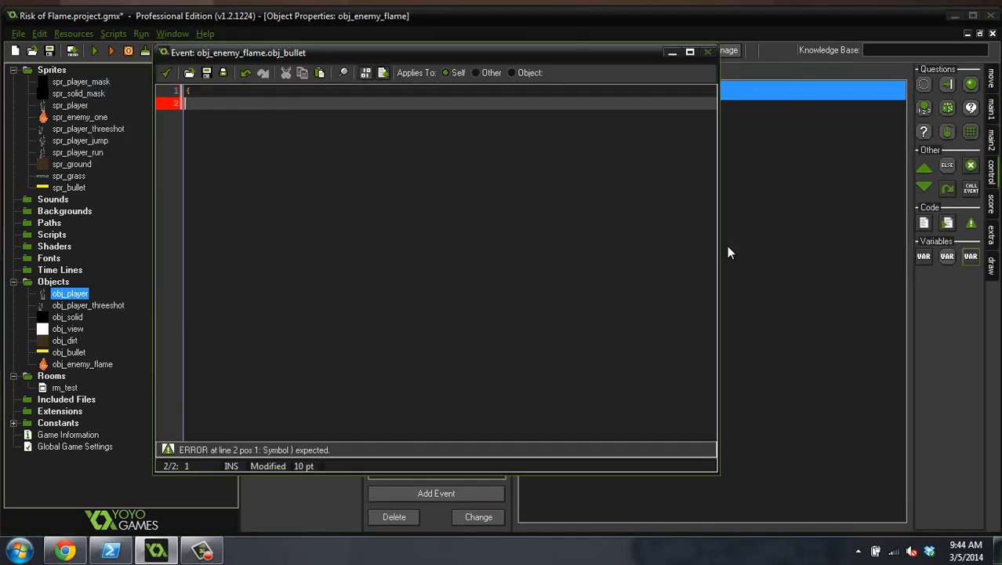
Step: Write 'with (other) instance_destroy();' and 'hp -=1;' in the bullet collision code
{"action": "type", "text": "with ("}
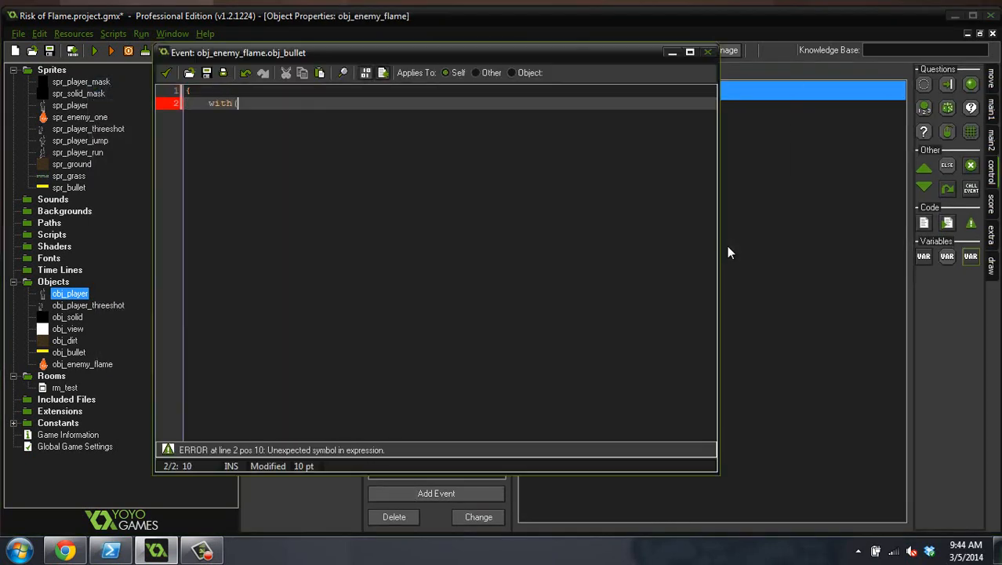
{"action": "type", "text": "other"}
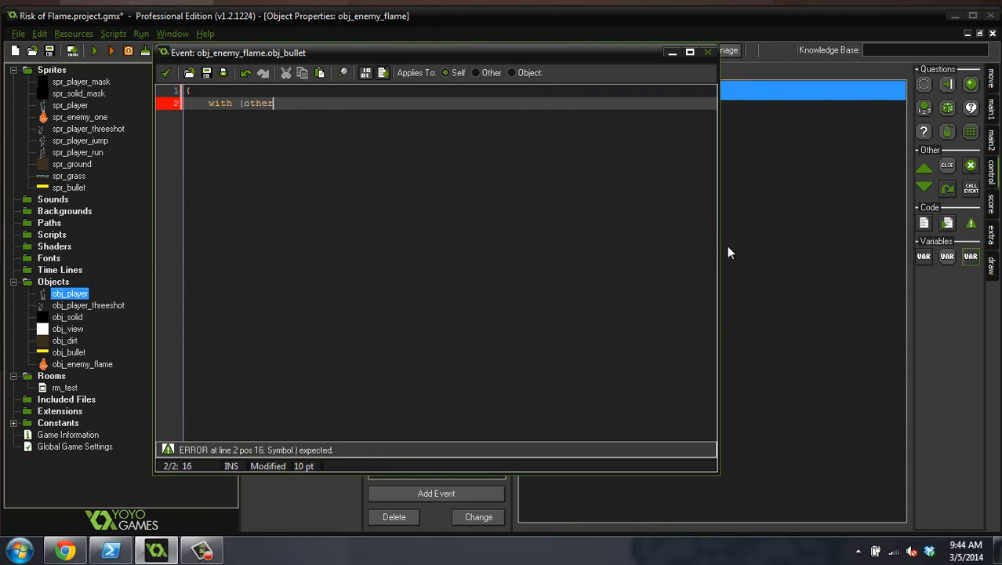
{"action": "type", "text": ")"}
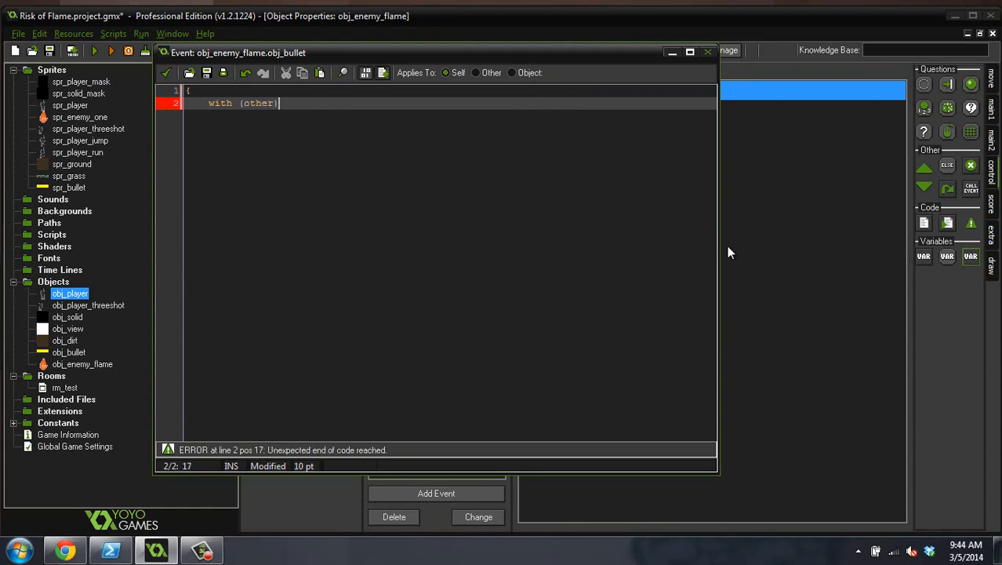
{"action": "type", "text": "ins"}
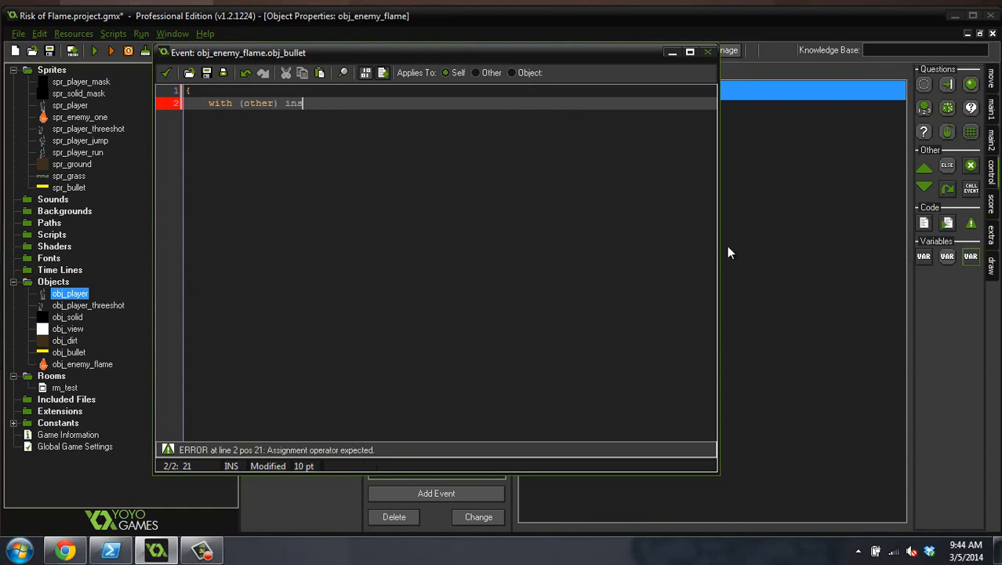
{"action": "type", "text": "tance_destro"}
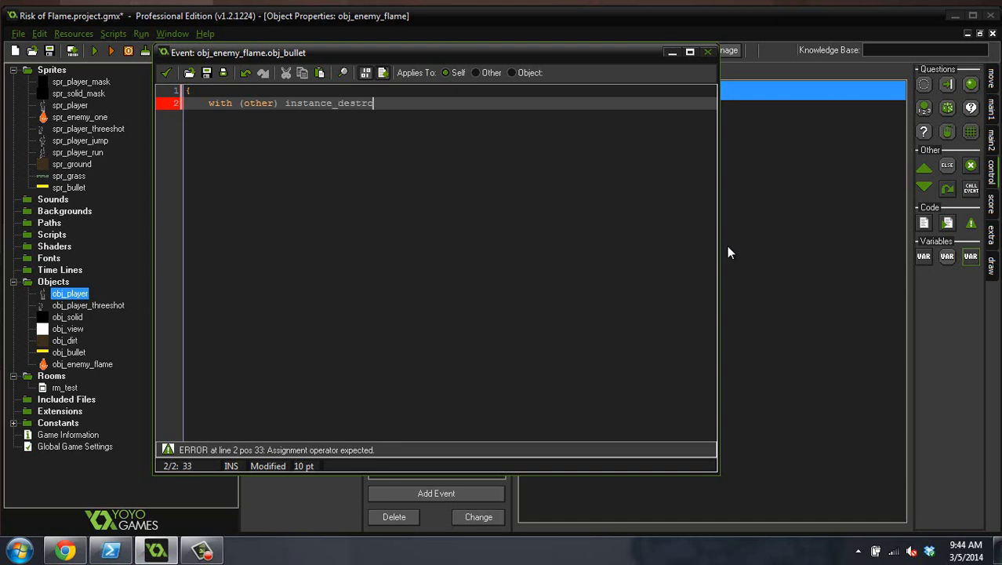
{"action": "type", "text": "y();"}
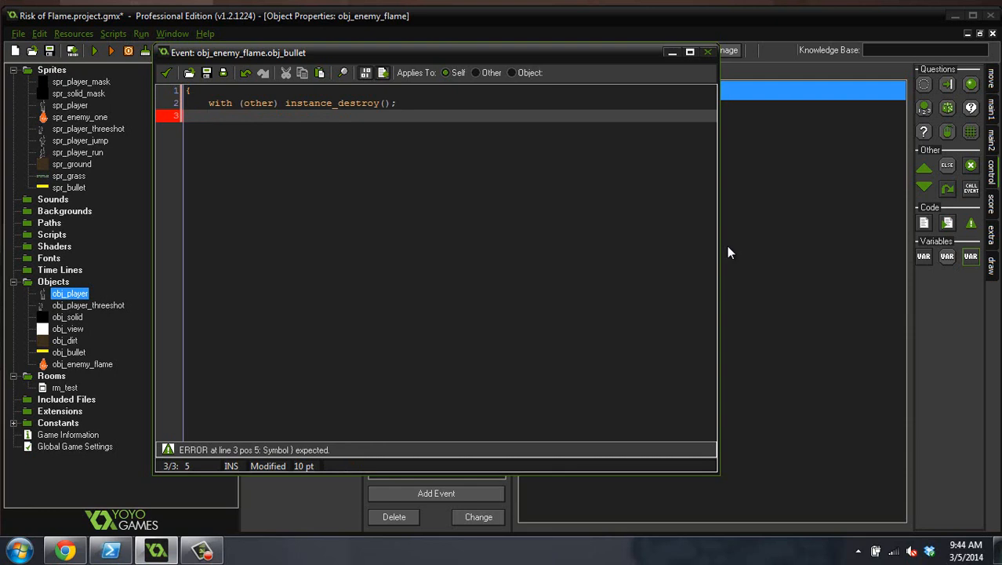
{"action": "type", "text": "hp -="}
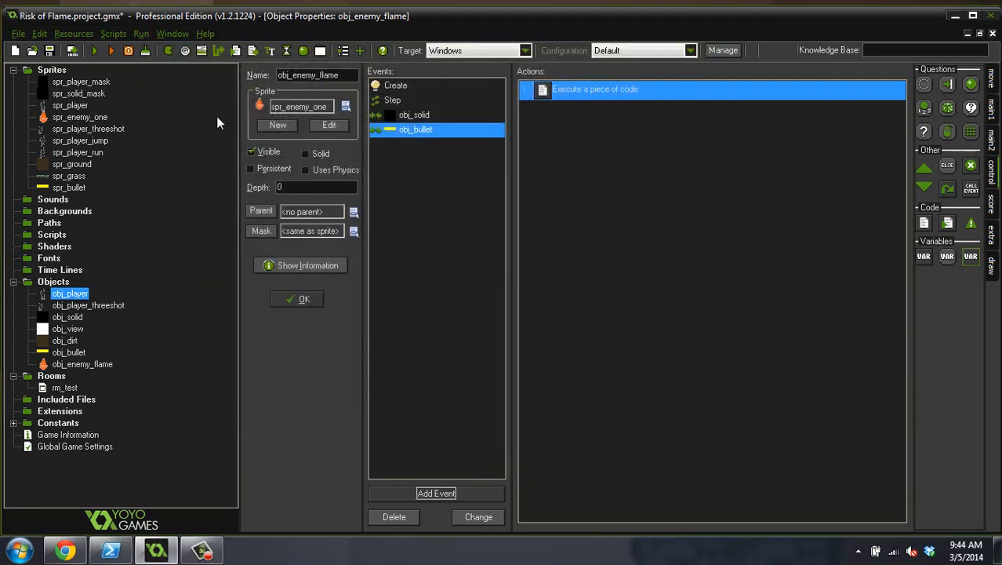
Step: Comment the bullet collision code '// Destroy the bullet and subtract from hp'
{"action": "left_click", "coordinate": [392, 100]}
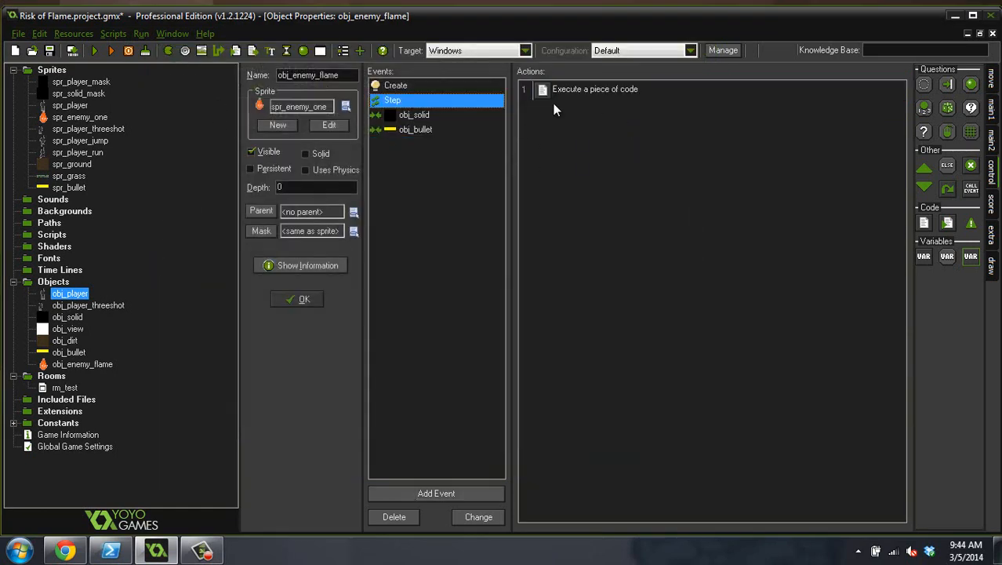
{"action": "left_click", "coordinate": [297, 299]}
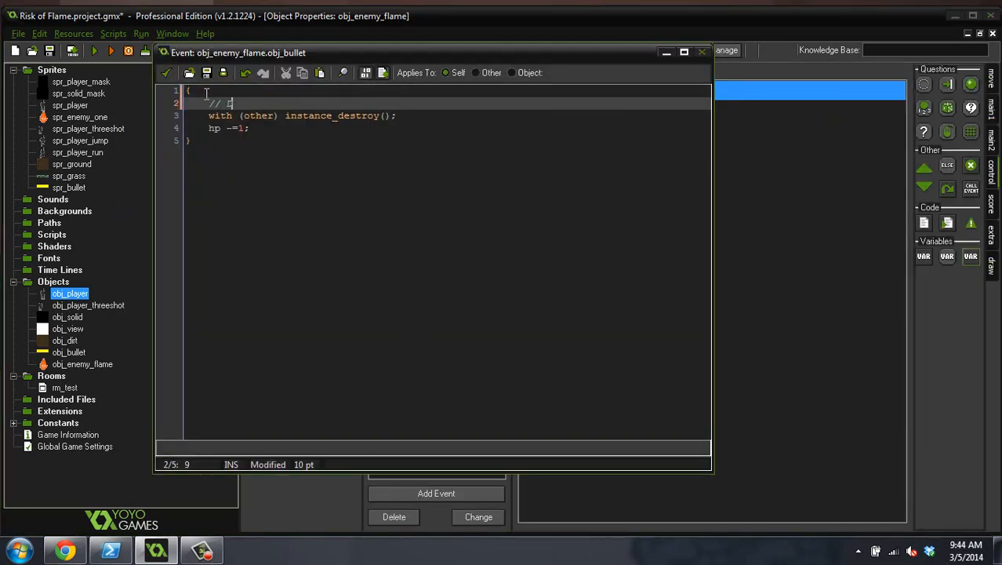
{"action": "type", "text": "estroy the b"}
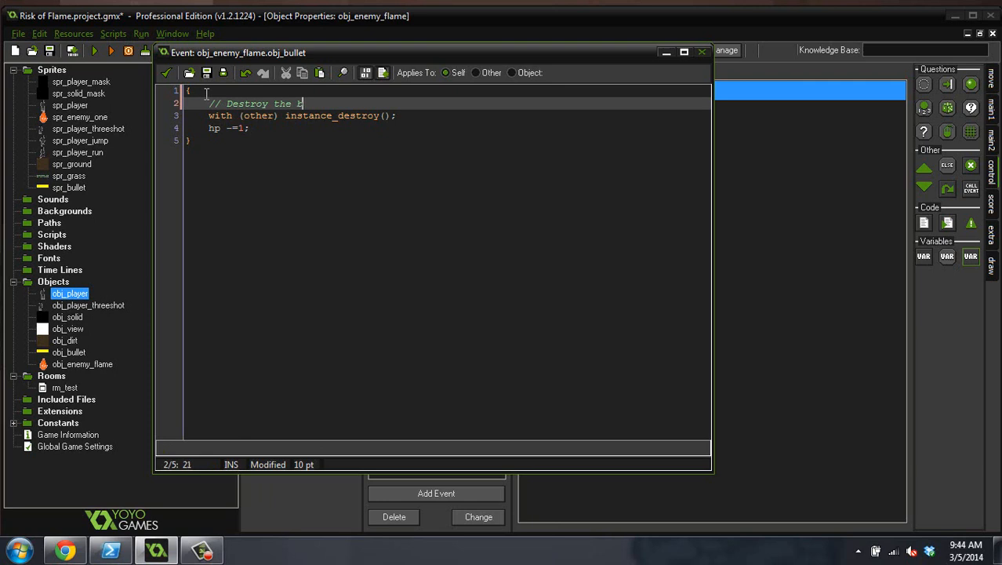
{"action": "type", "text": "lled and subtra"}
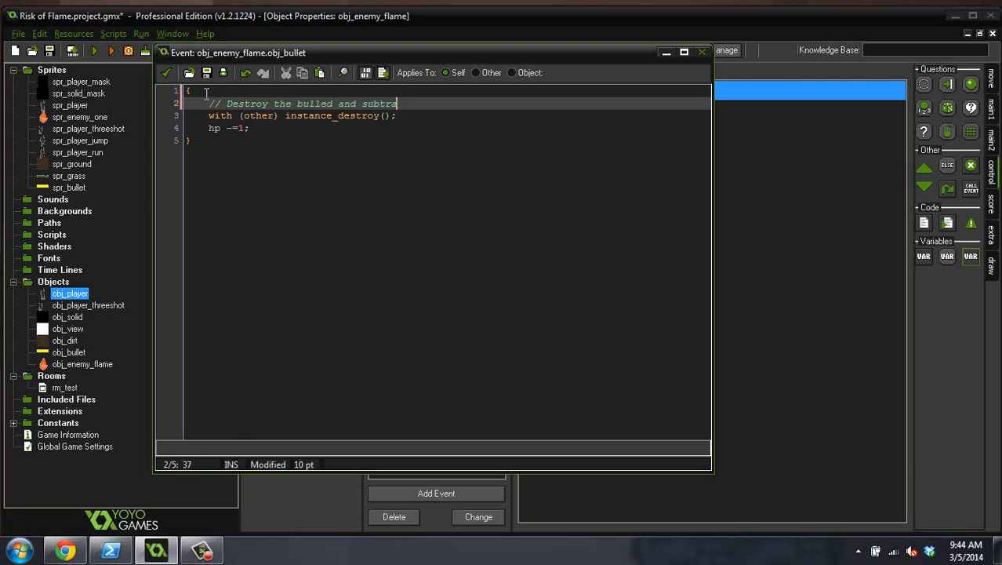
{"action": "type", "text": "ct from hp"}
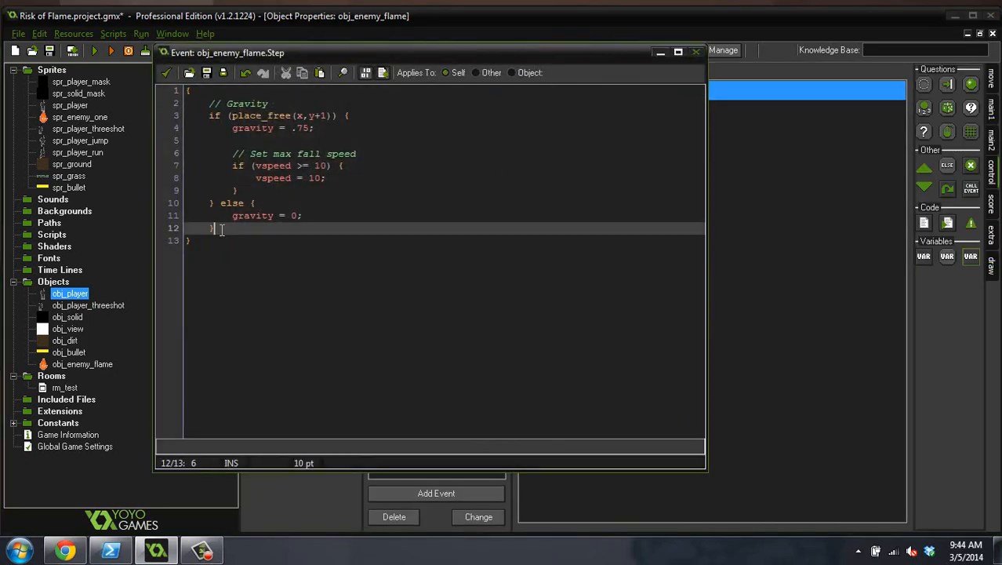
Step: Add a '// Die code' comment line after the gravity block in the Step code
{"action": "key", "text": "enter"}
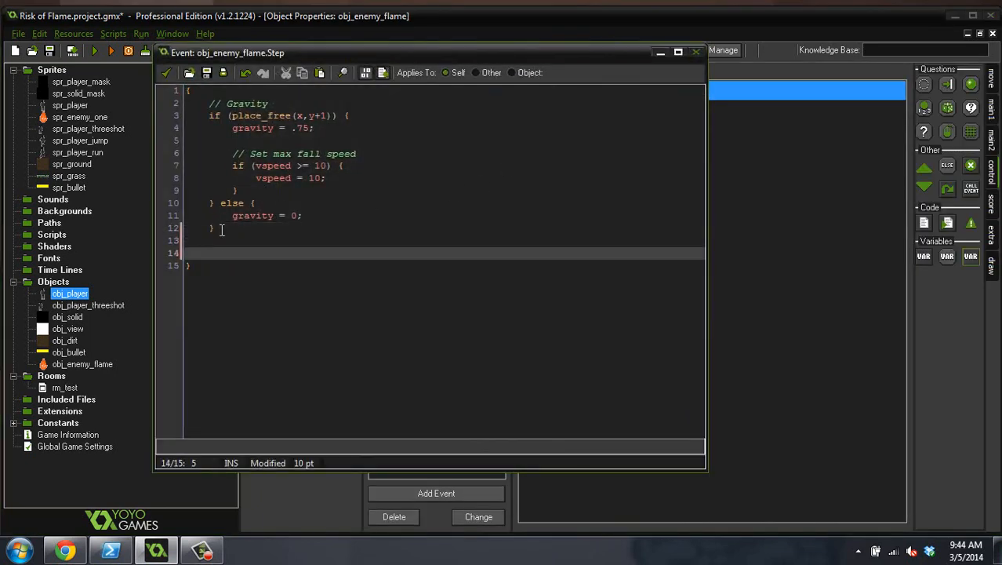
{"action": "type", "text": "// Dei c"}
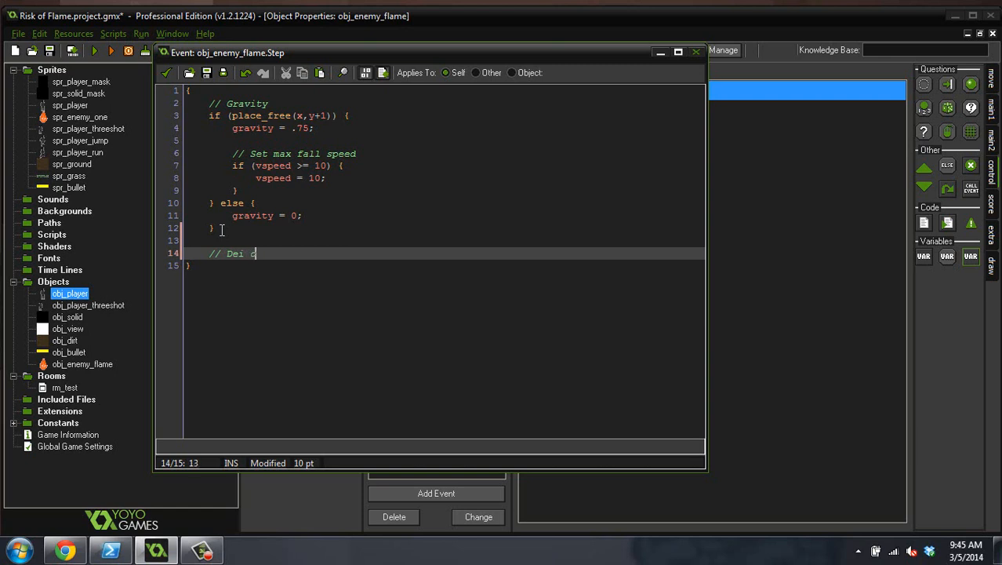
{"action": "type", "text": "e code"}
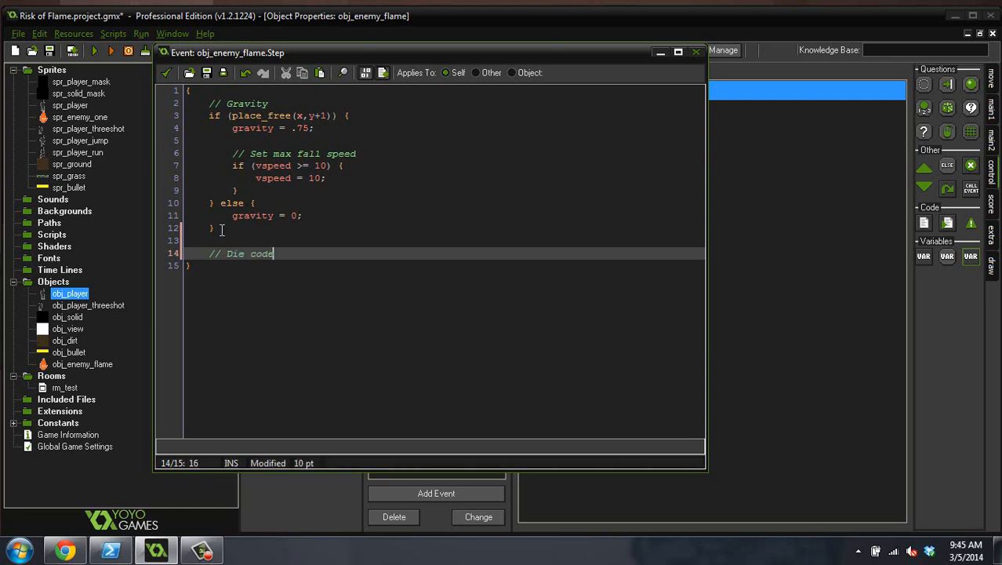
{"action": "key", "text": "Return"}
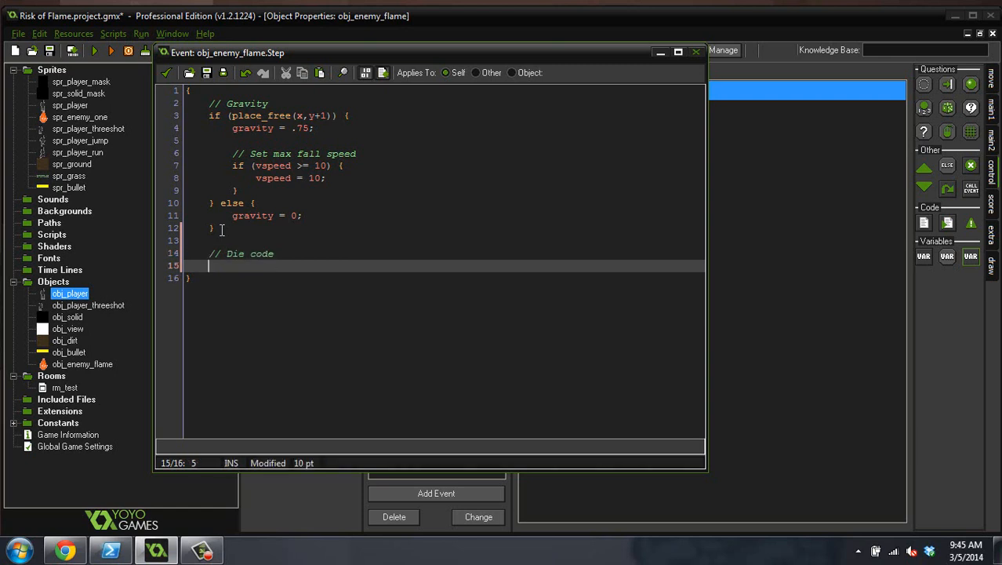
Step: Write 'if (hp <= 0) { hp = 0; instance_destroy(); }' as the die code
{"action": "type", "text": "if ("}
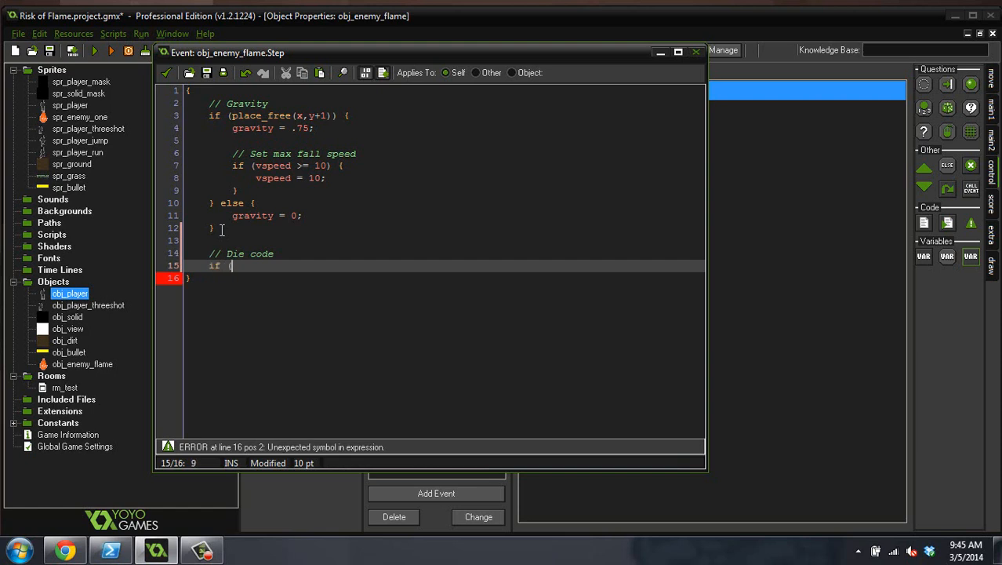
{"action": "type", "text": "hp <= 0) {"}
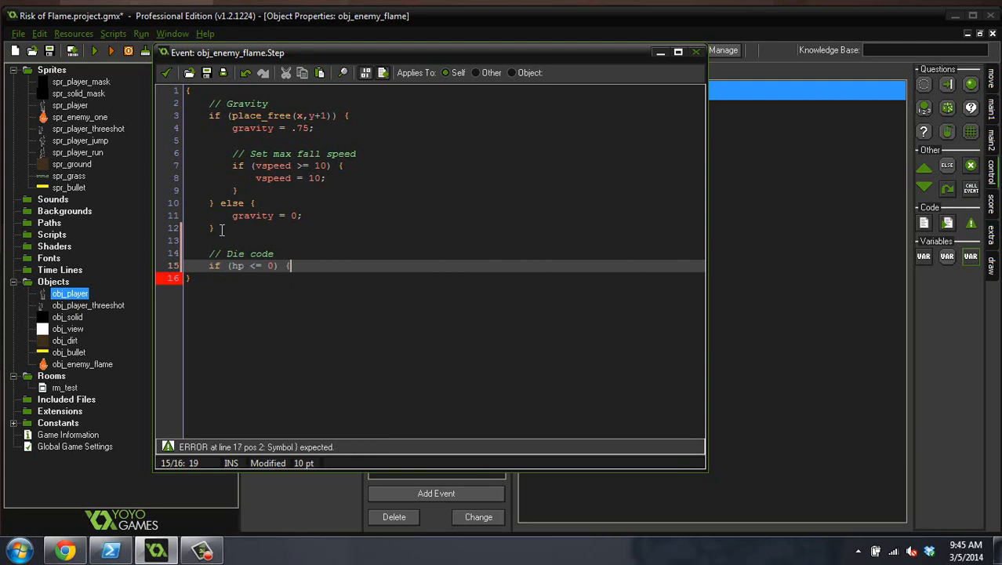
{"action": "type", "text": "hps"}
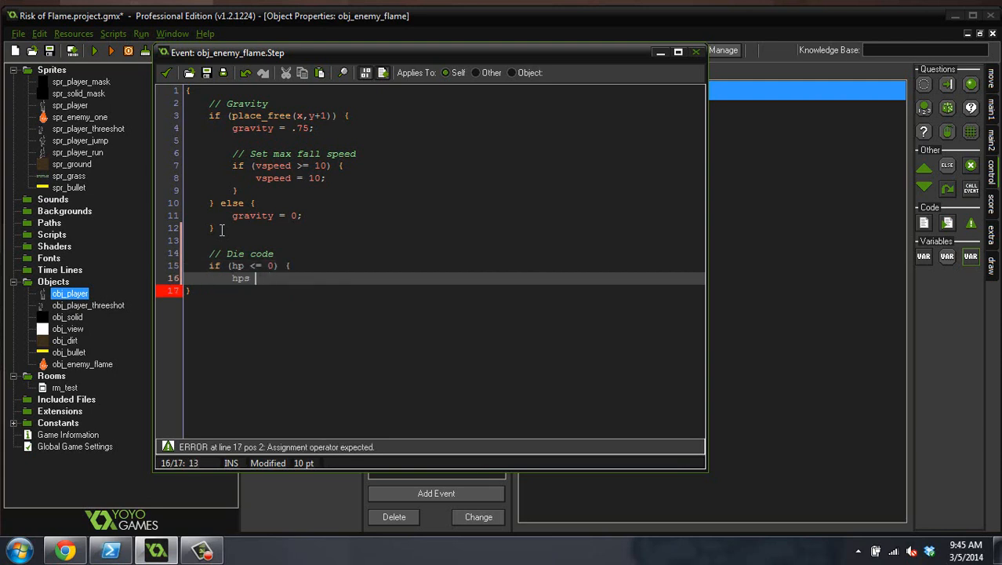
{"action": "type", "text": "= 0;"}
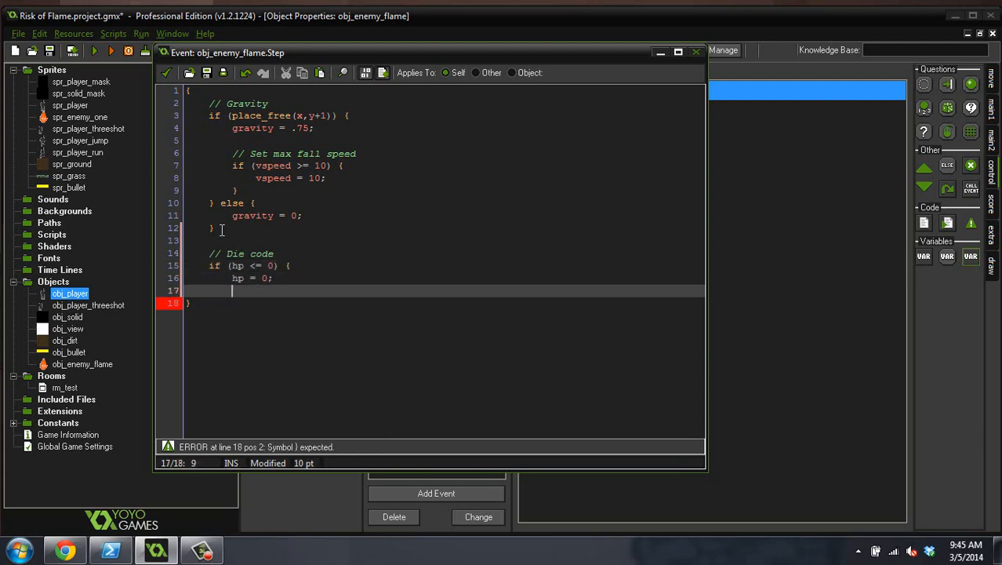
{"action": "type", "text": "instance_d"}
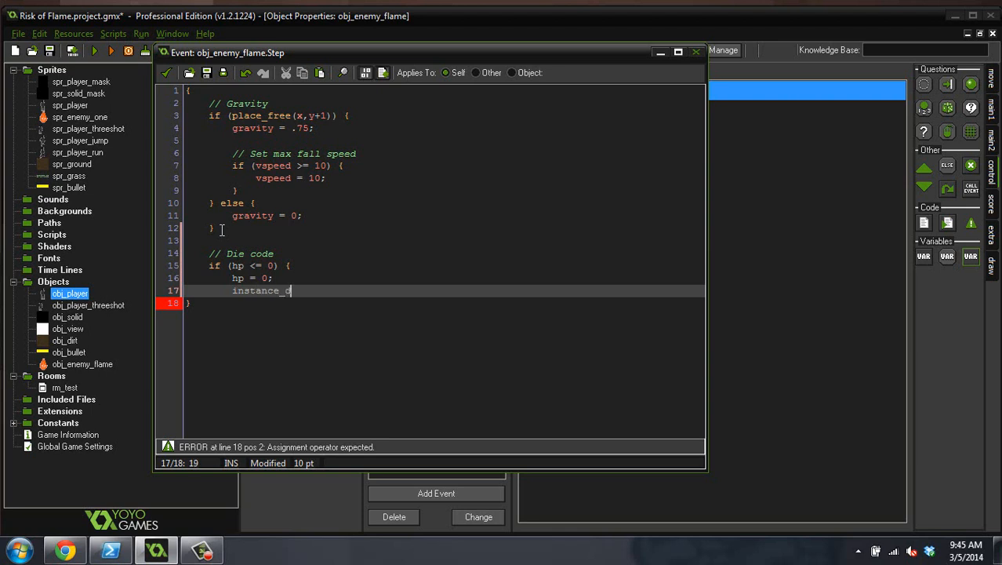
{"action": "type", "text": "estroy"}
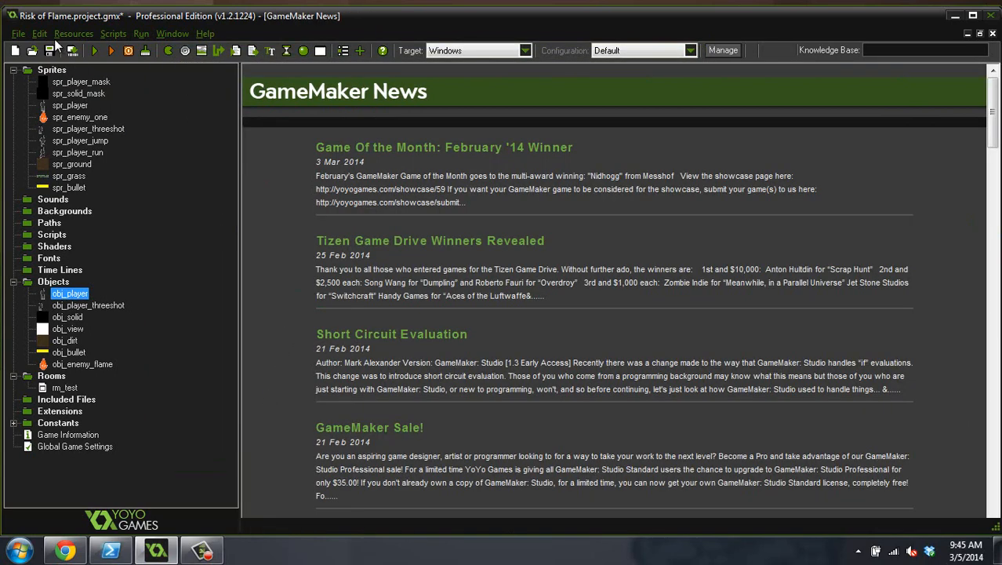
{"action": "left_click", "coordinate": [48, 50]}
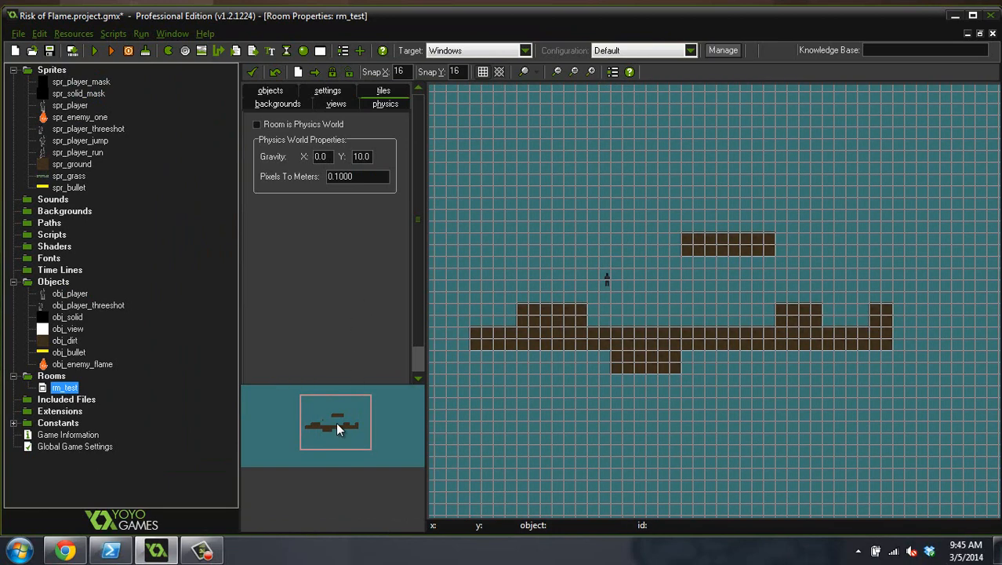
{"action": "left_click", "coordinate": [277, 90]}
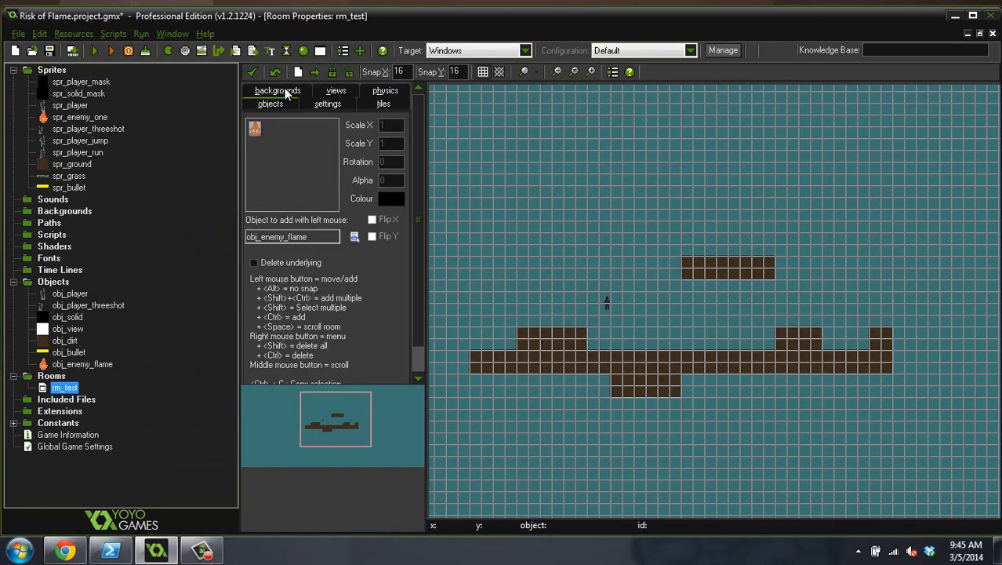
{"action": "left_click", "coordinate": [728, 326]}
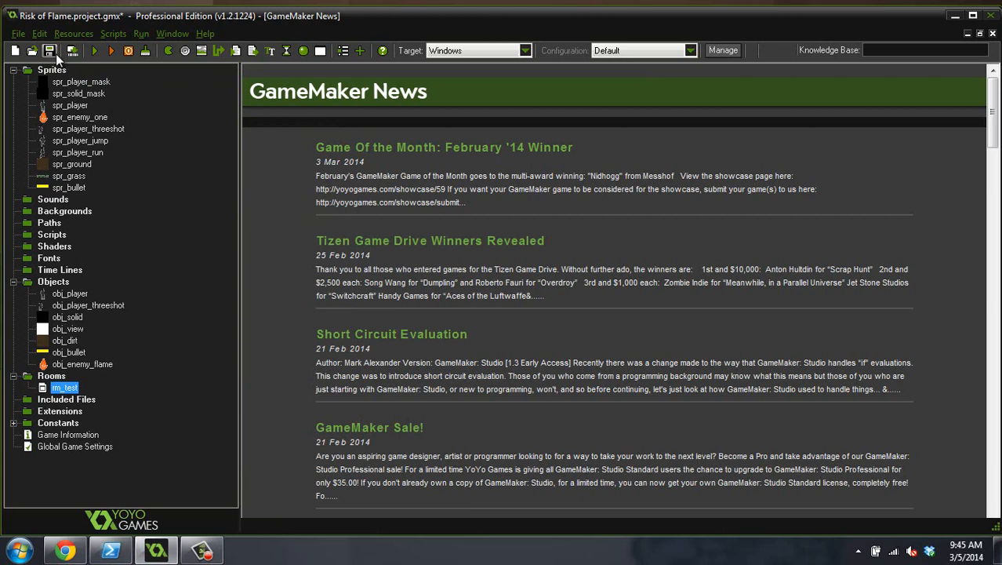
Step: Save the project, run the game to test shooting enemies, then close the game window
{"action": "left_click", "coordinate": [95, 50]}
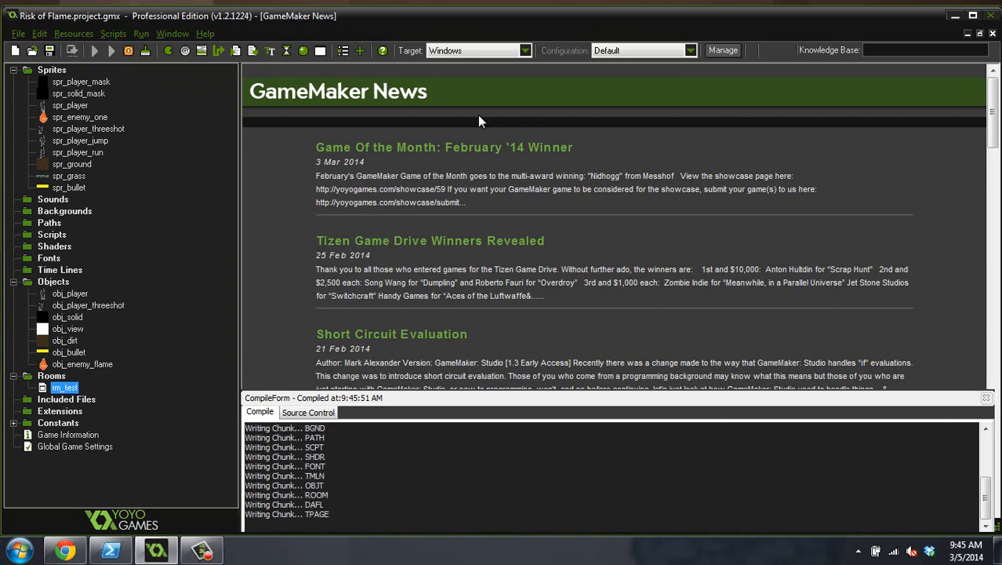
{"action": "left_click", "coordinate": [94, 50]}
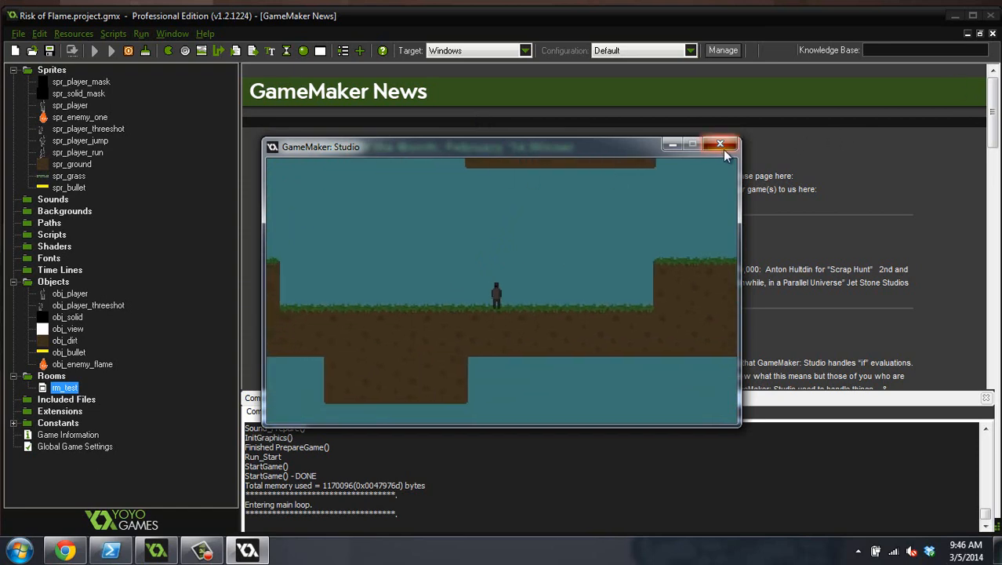
{"action": "left_click", "coordinate": [719, 144]}
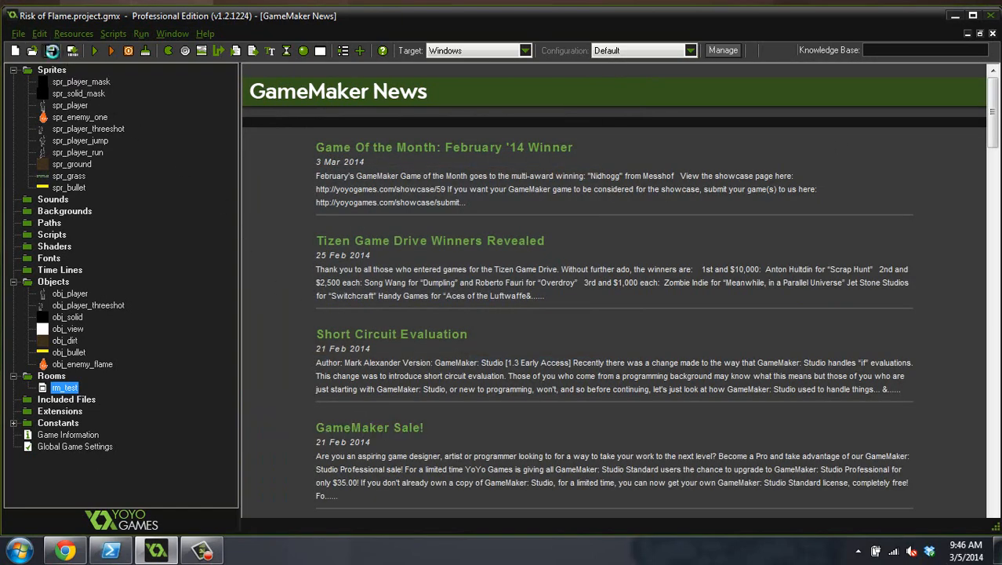